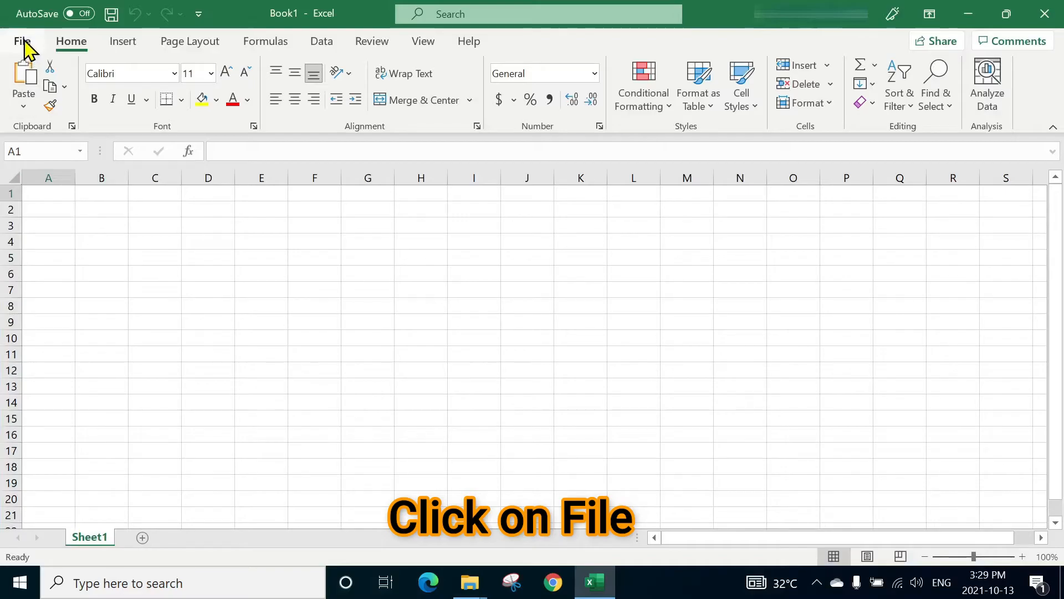
# - Go to the File backstage's Open page to list recent workbooks
pyautogui.click(22, 40)
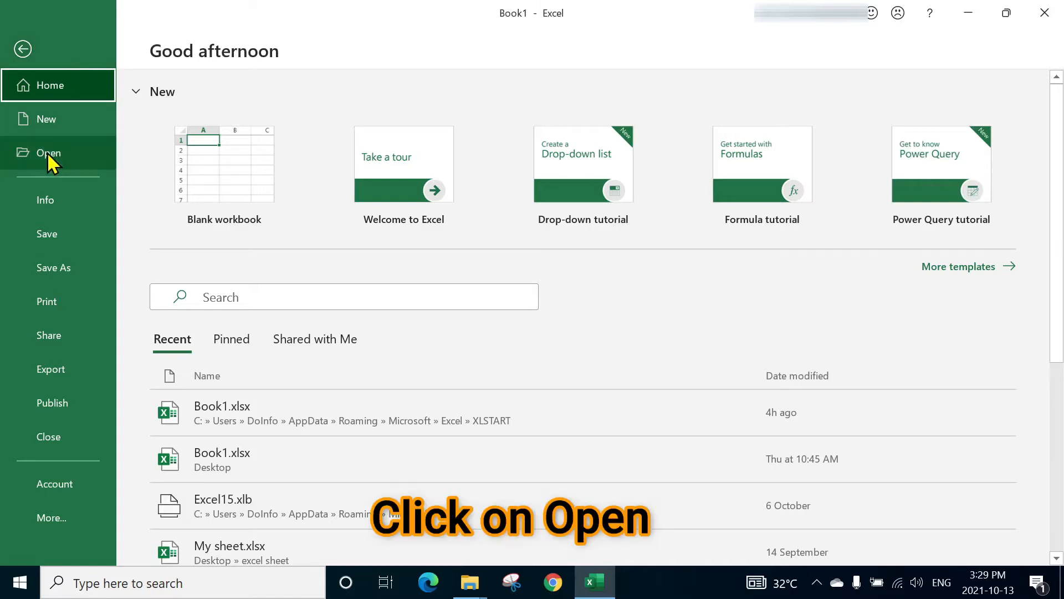
pyautogui.click(48, 152)
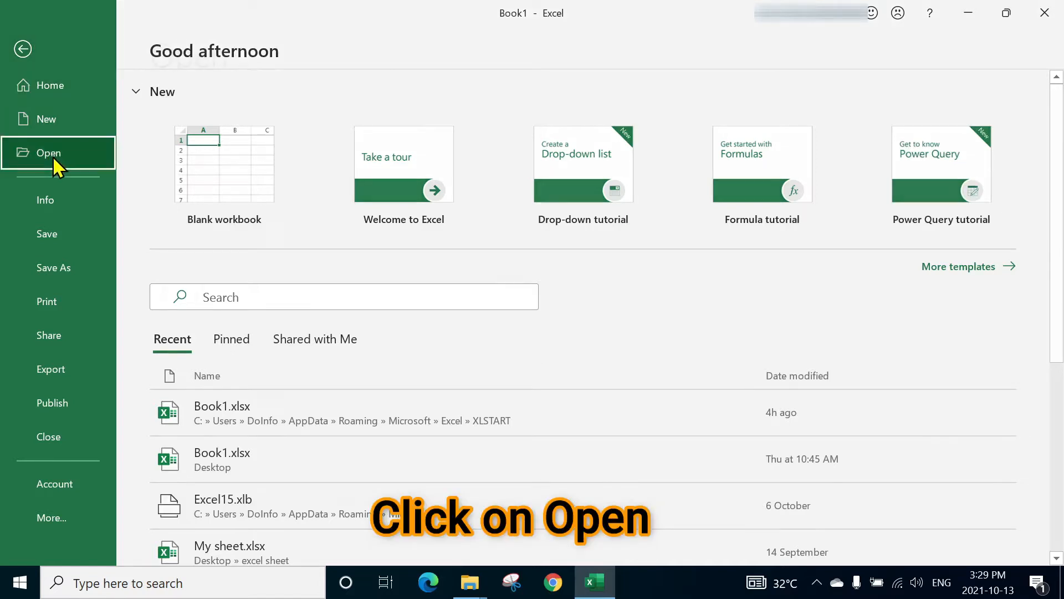
pyautogui.click(48, 152)
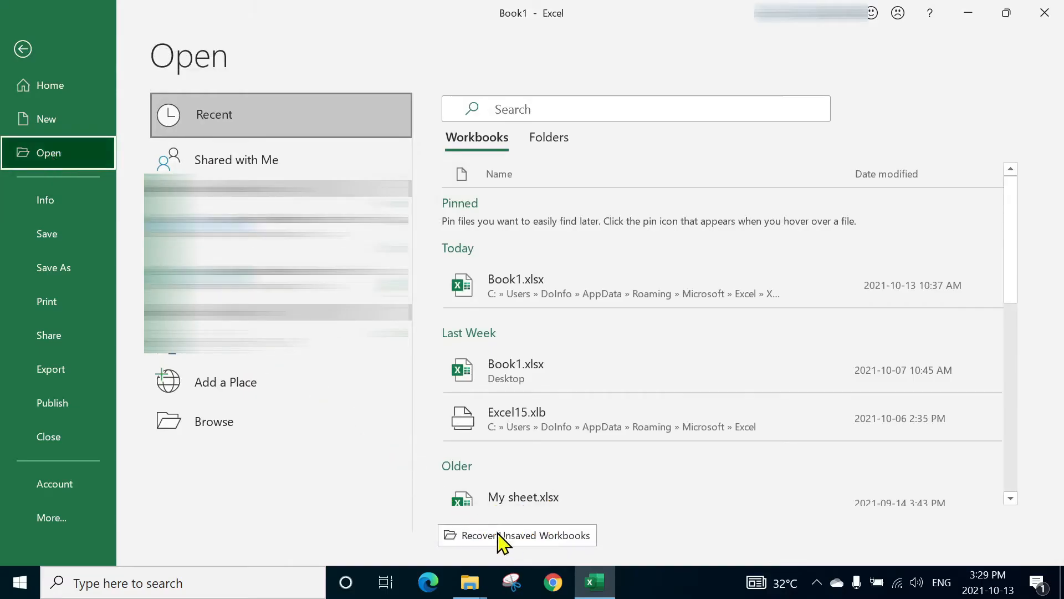
pyautogui.moveTo(517, 535)
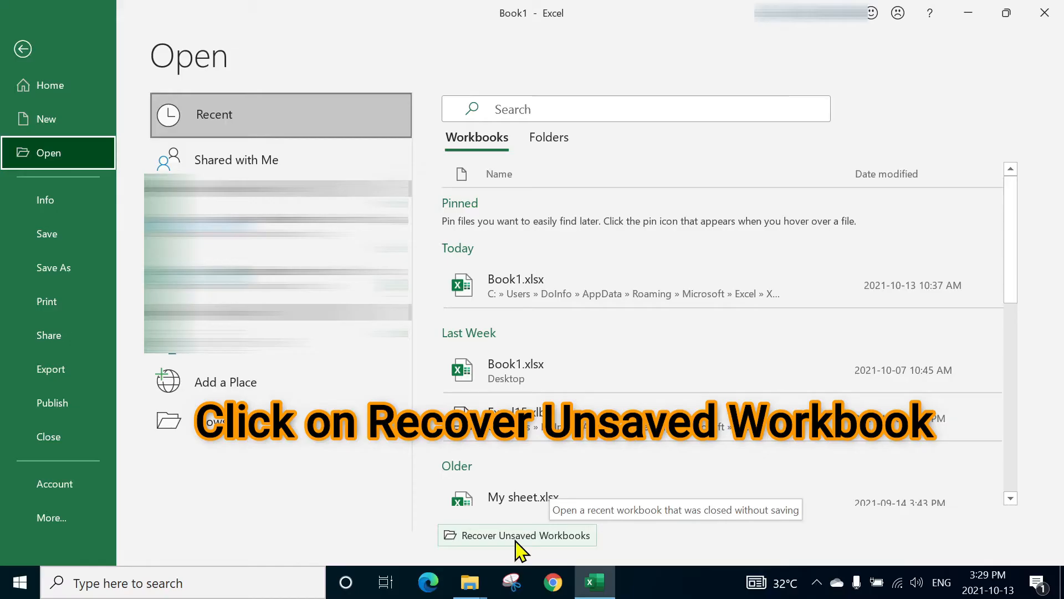
# - Browse Recover Unsaved Workbooks, see the UnsavedFiles folder is empty, and close the dialog
pyautogui.click(516, 535)
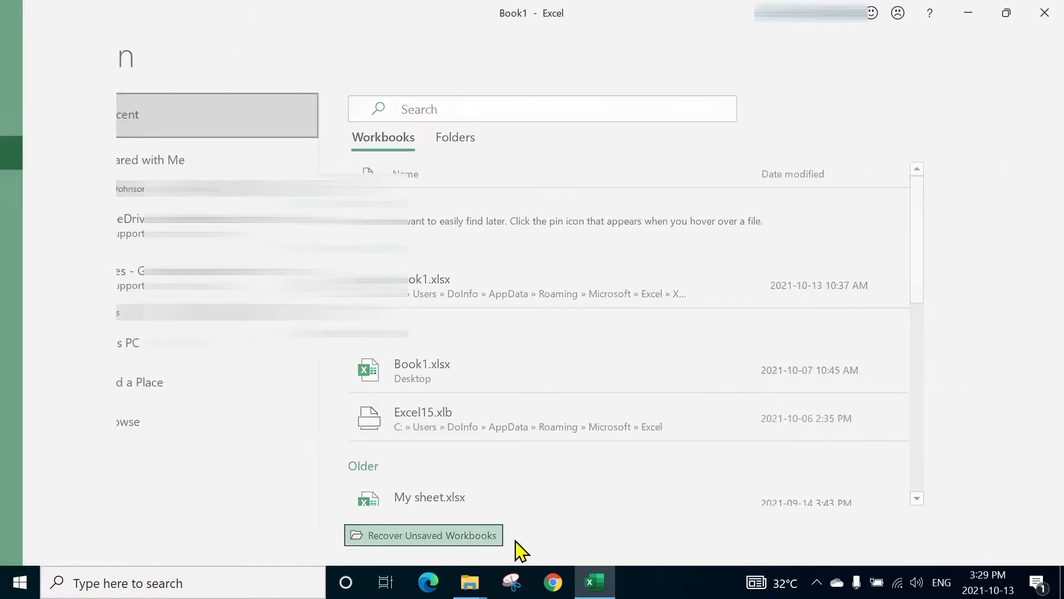
pyautogui.click(423, 535)
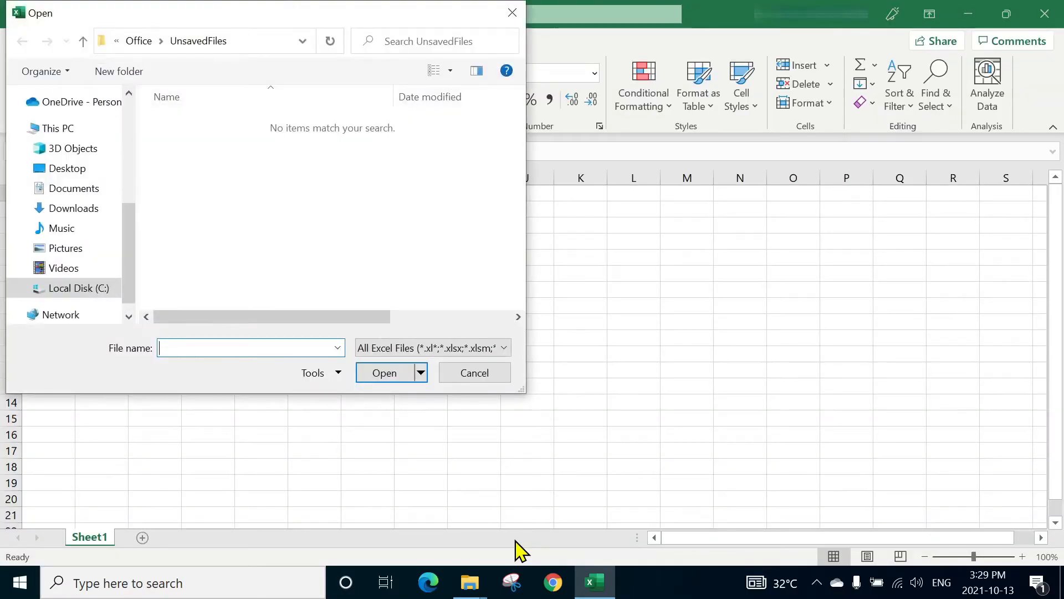
pyautogui.moveTo(245, 136)
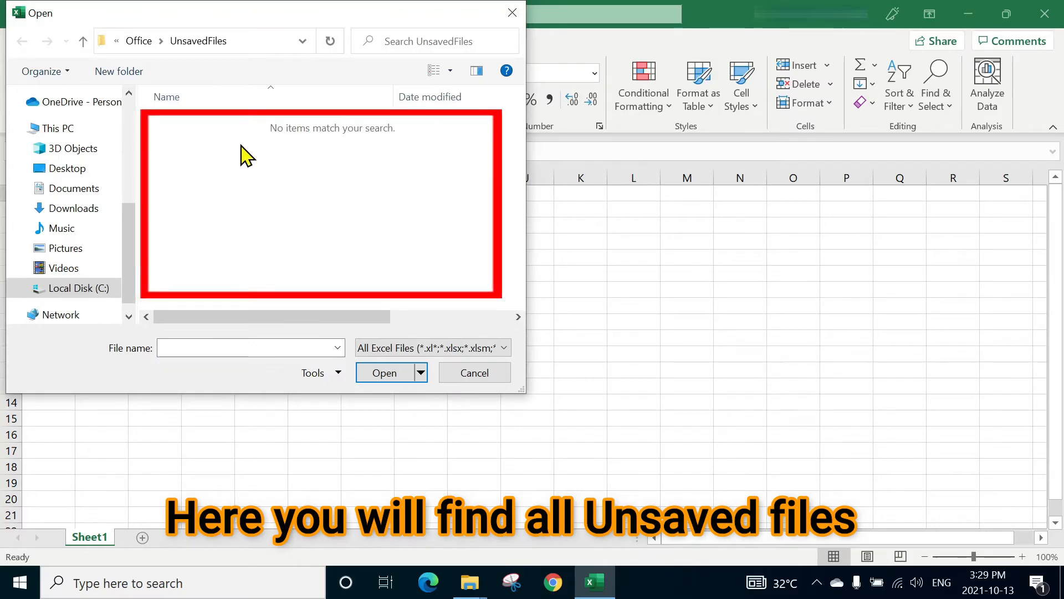
pyautogui.moveTo(190, 150)
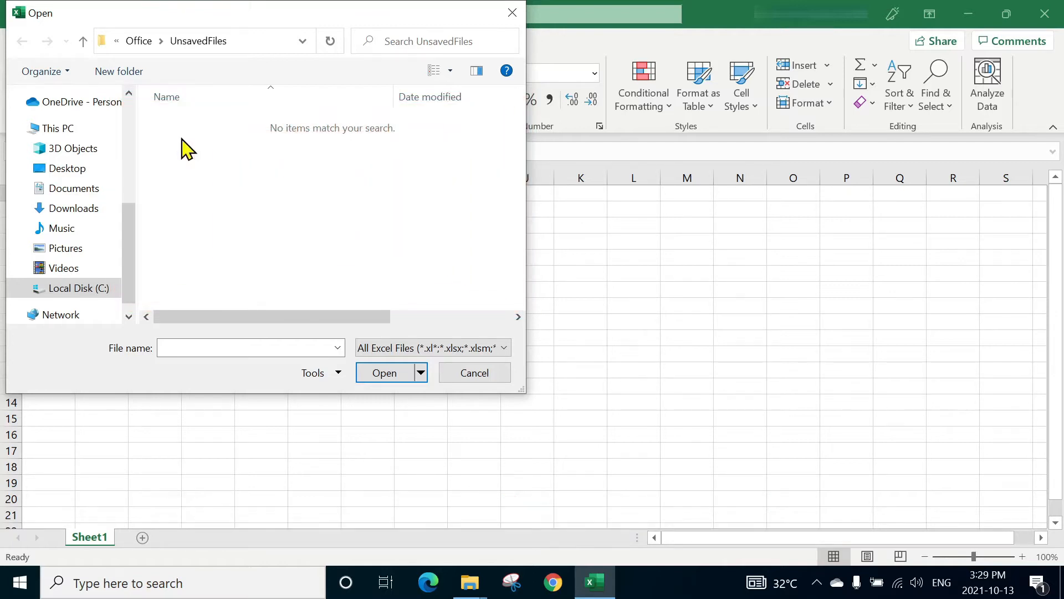
pyautogui.moveTo(265, 151)
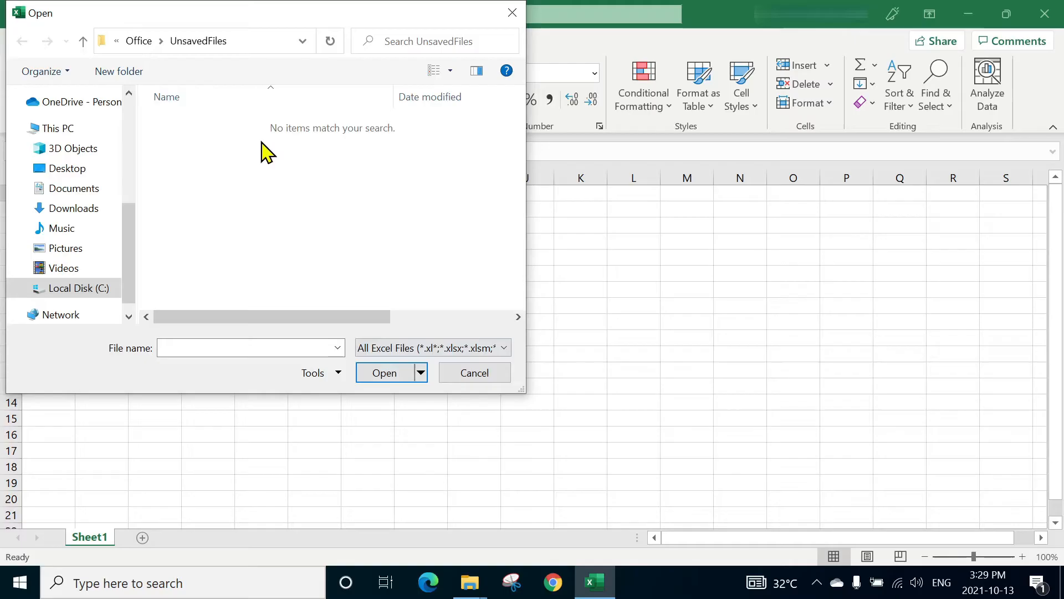
pyautogui.moveTo(266, 196)
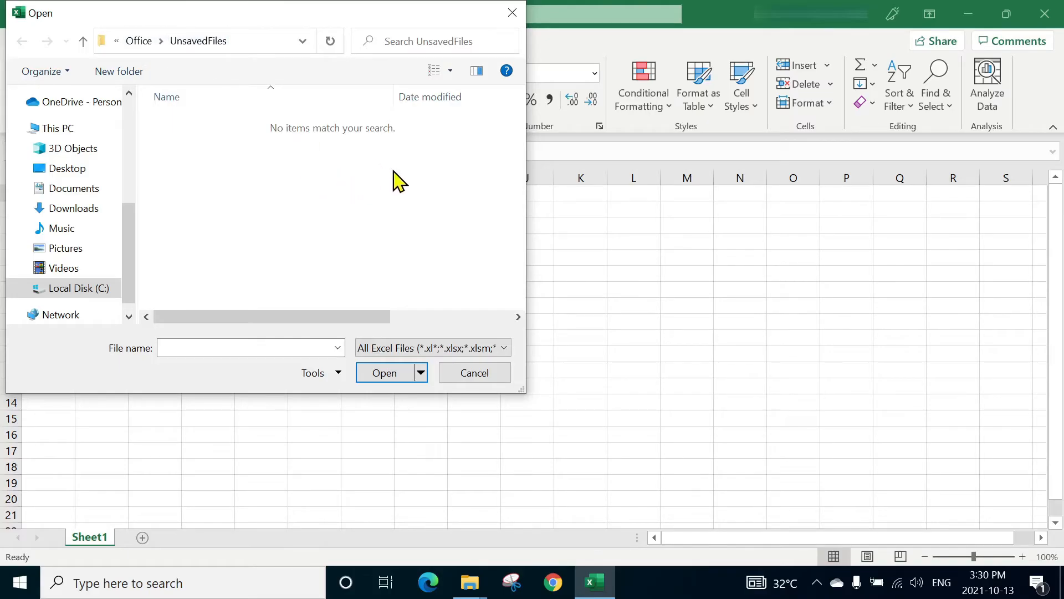
pyautogui.moveTo(380, 206)
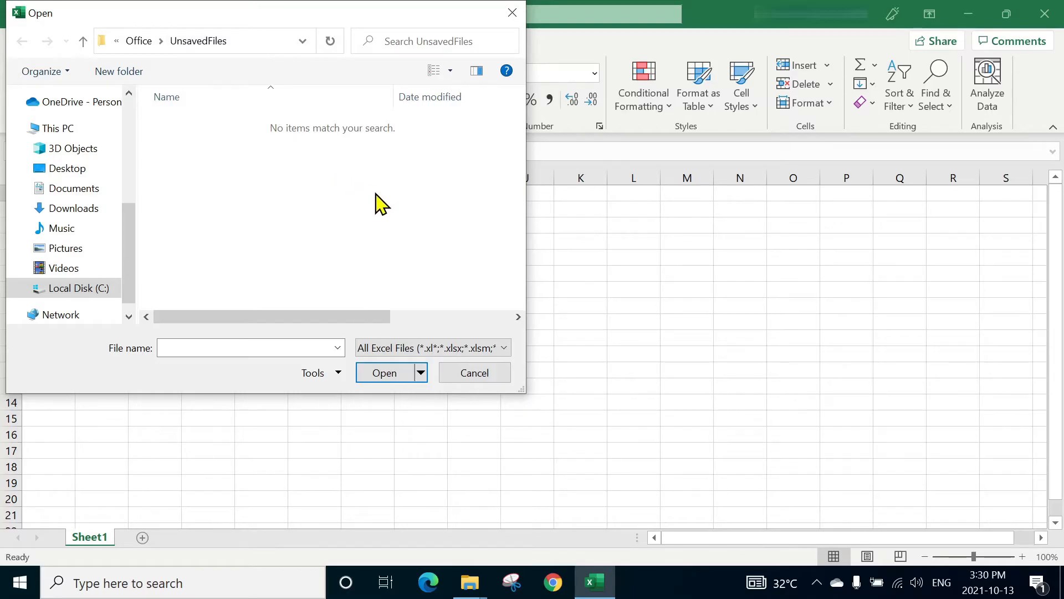
pyautogui.moveTo(226, 206)
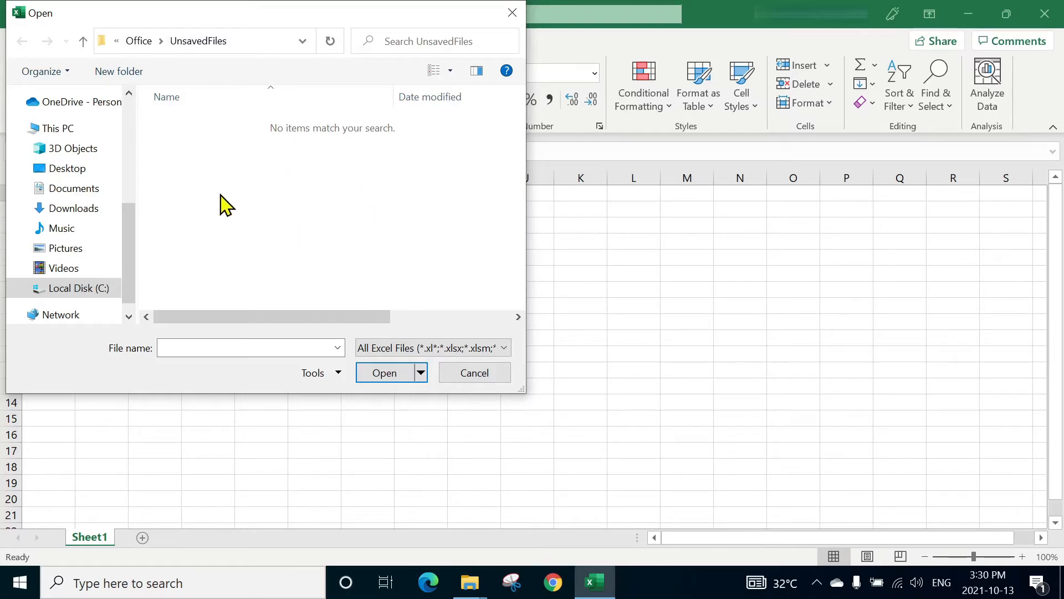
pyautogui.moveTo(335, 206)
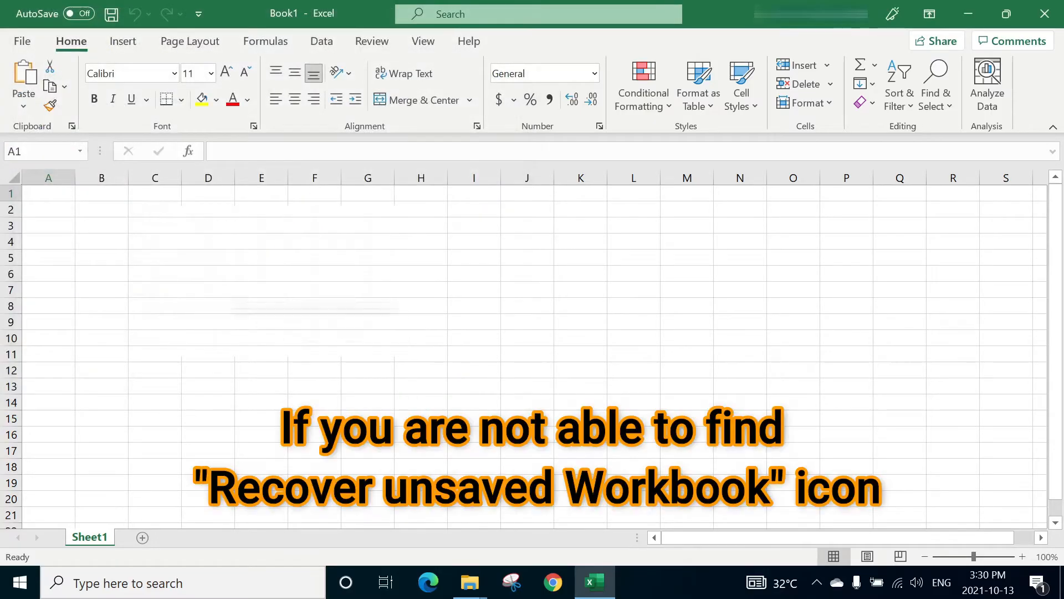
pyautogui.click(21, 41)
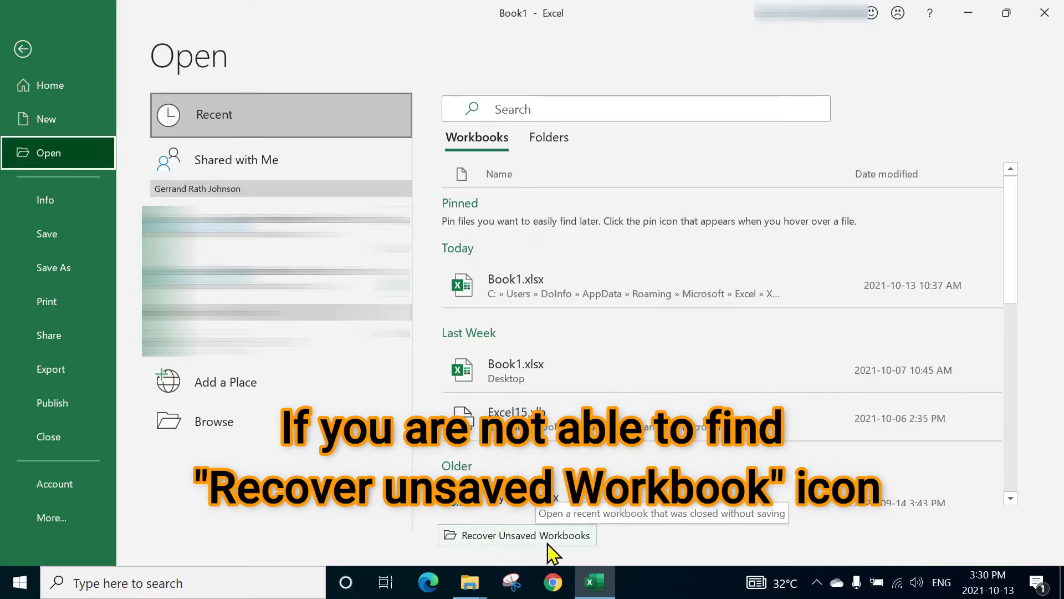
pyautogui.moveTo(577, 555)
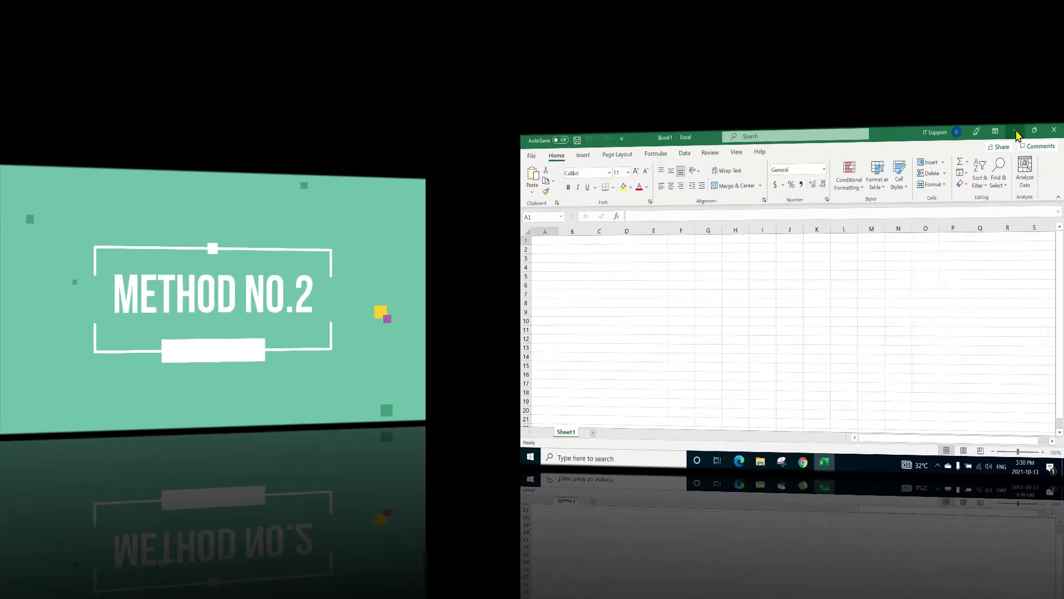
pyautogui.click(1035, 129)
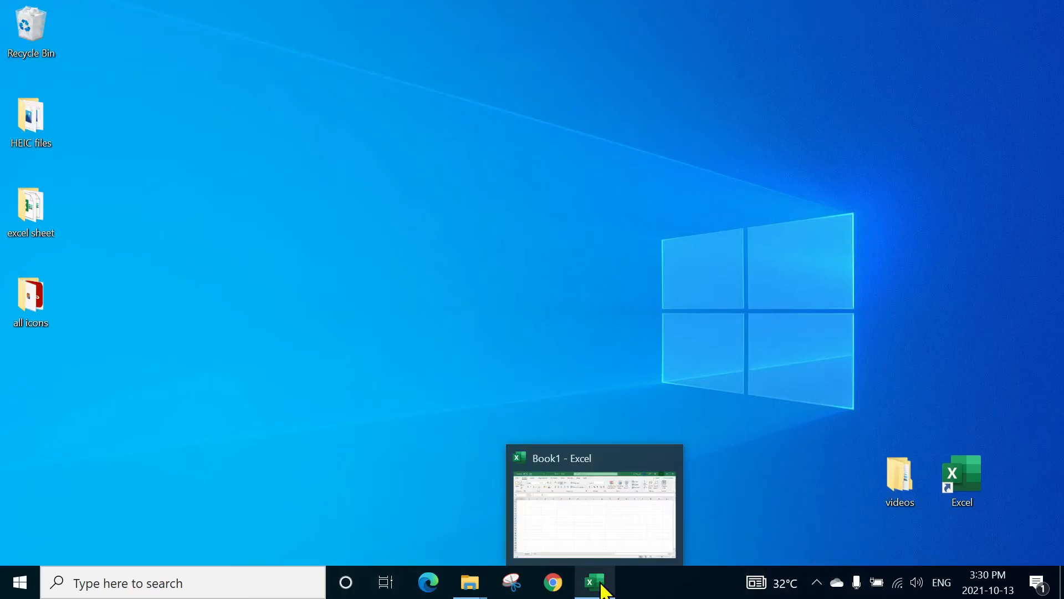
pyautogui.click(593, 583)
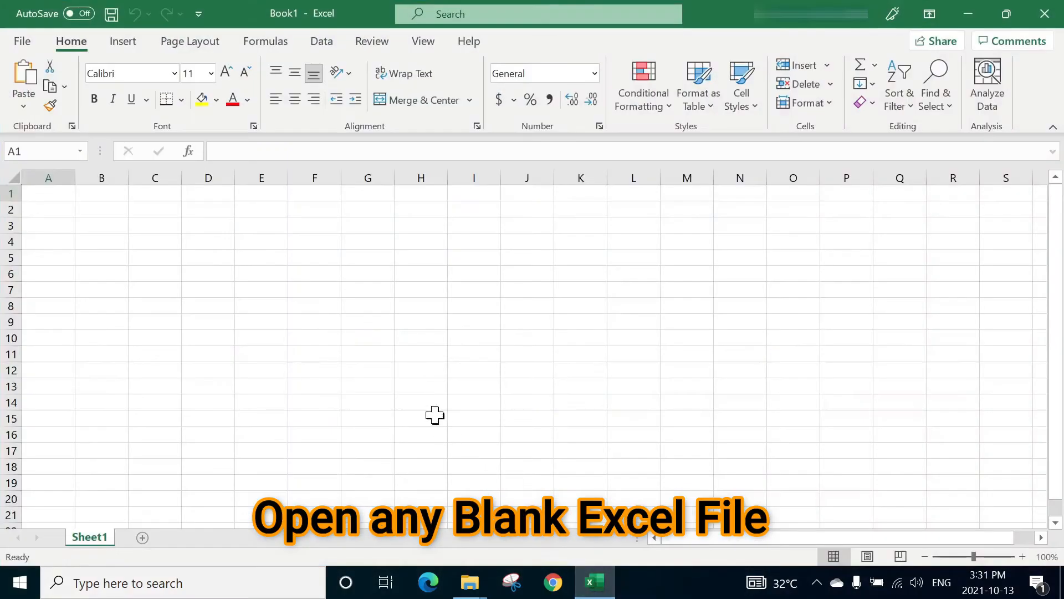
pyautogui.moveTo(423, 392)
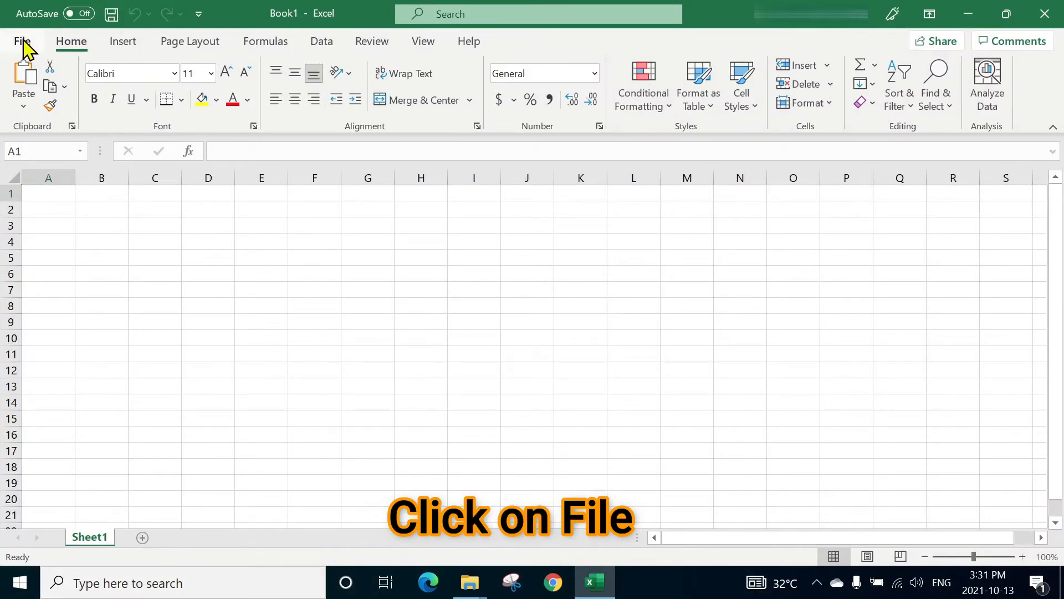
# - Show the Manage Workbook options on the File > Info page
pyautogui.click(22, 41)
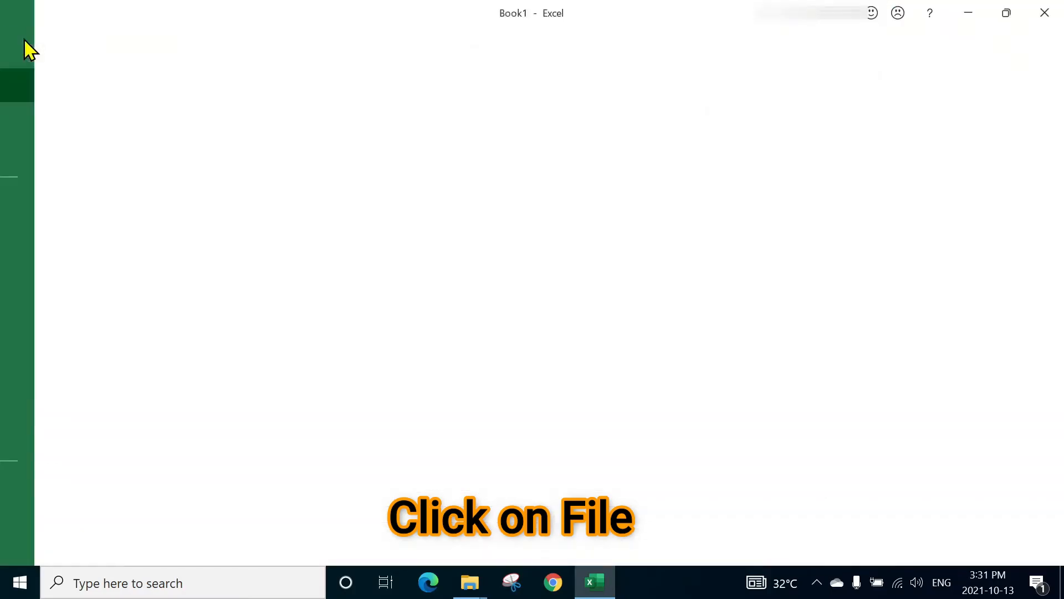
pyautogui.click(17, 14)
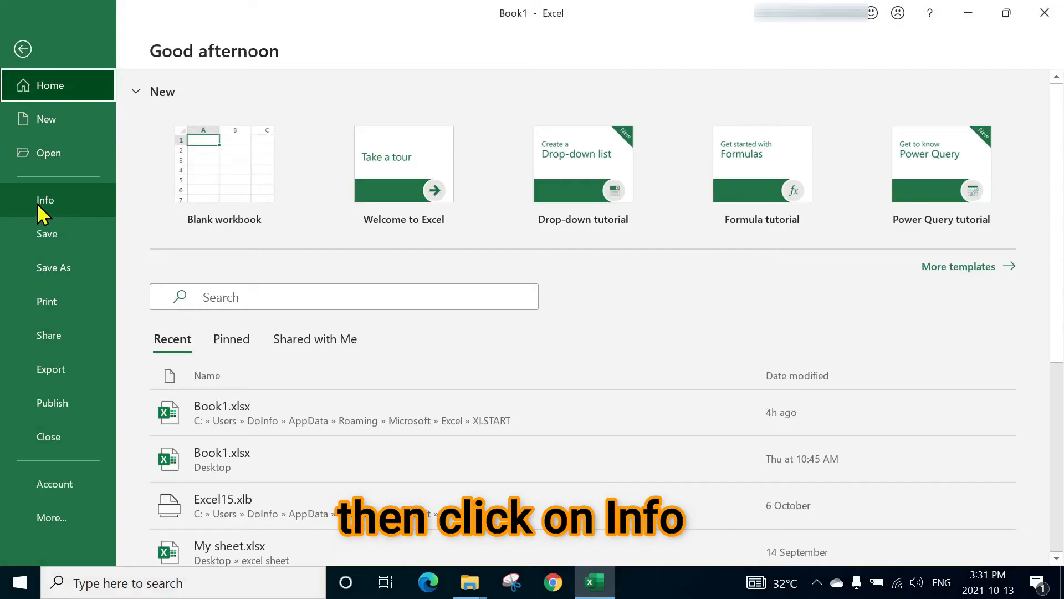
pyautogui.click(45, 200)
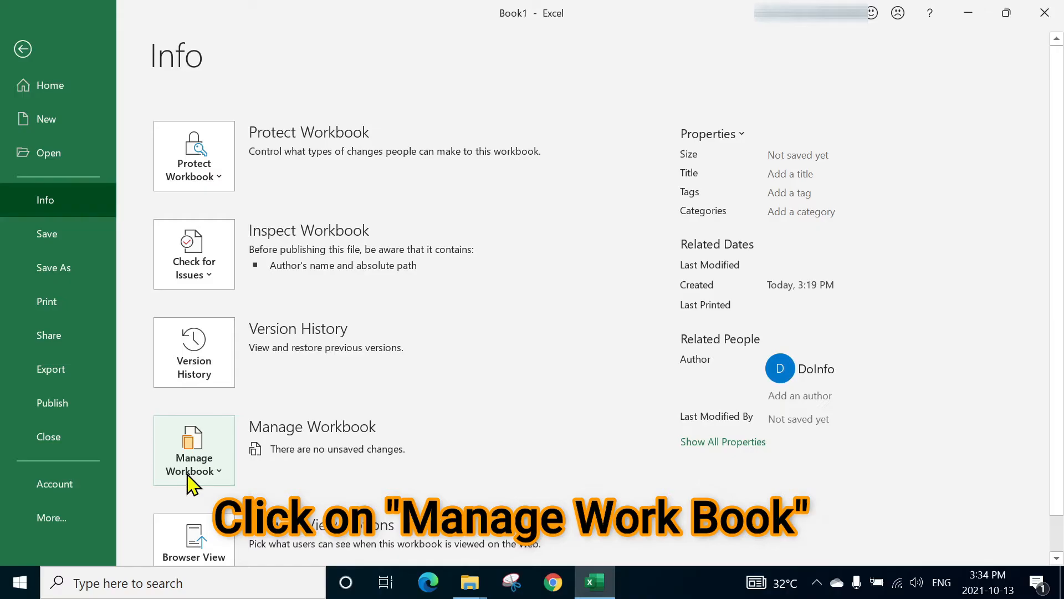
pyautogui.click(194, 450)
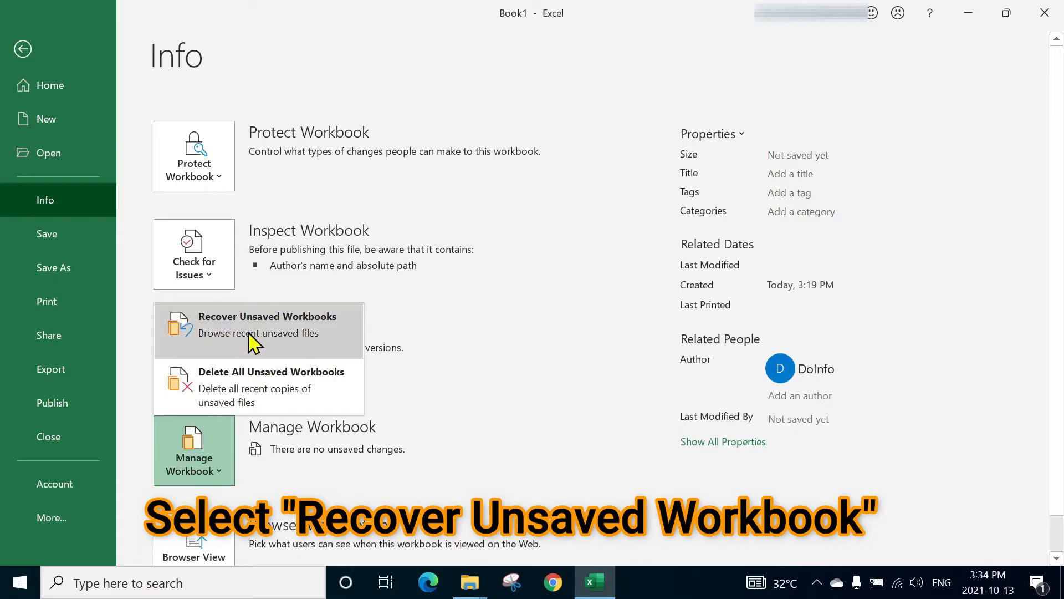
pyautogui.moveTo(250, 342)
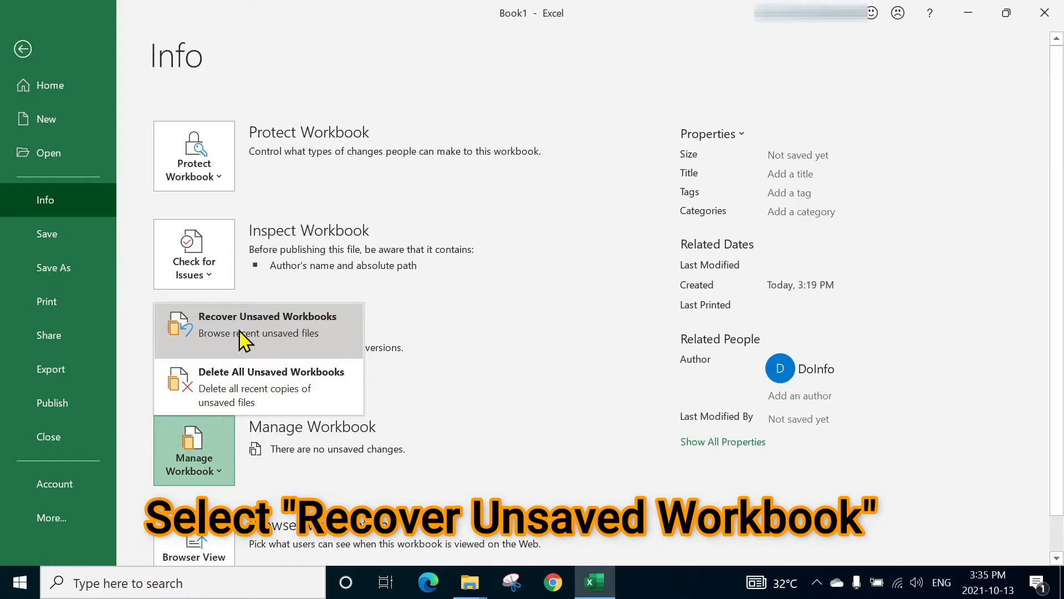
# - Reopen the empty UnsavedFiles folder, then cancel the Open dialog
pyautogui.click(267, 316)
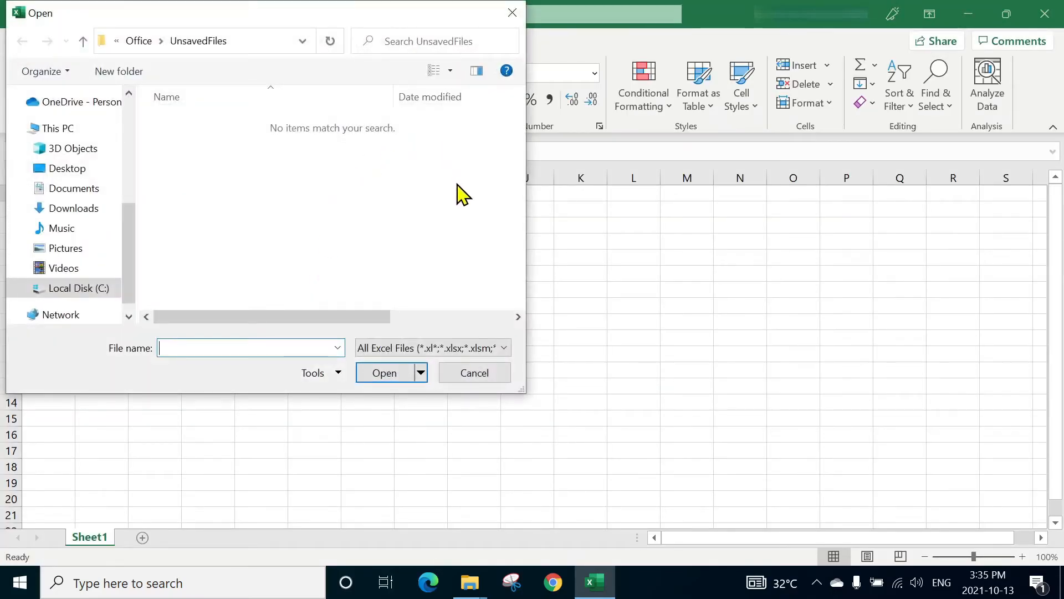
pyautogui.moveTo(395, 175)
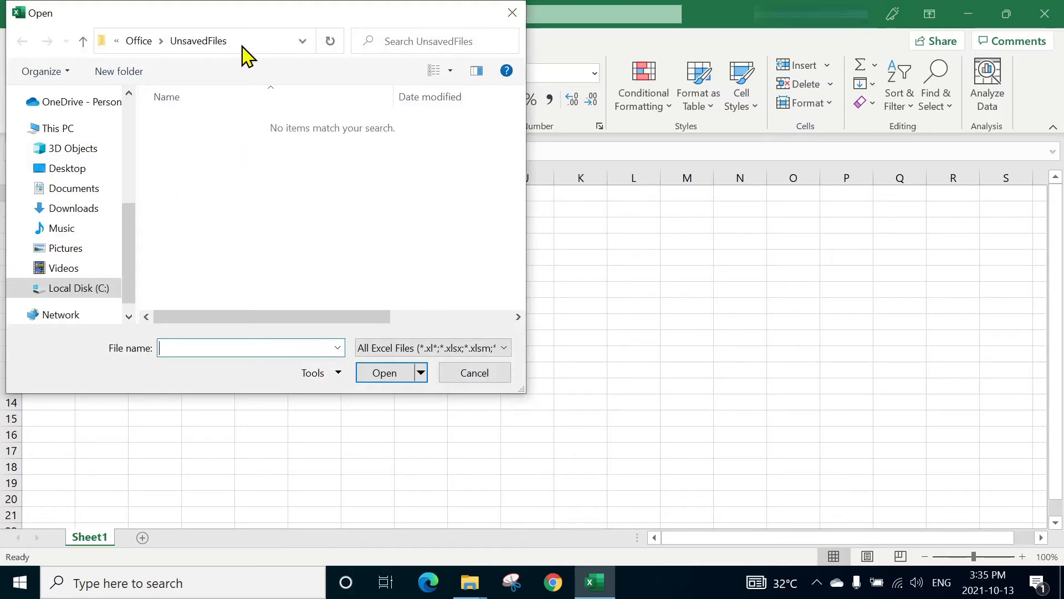
pyautogui.moveTo(322, 180)
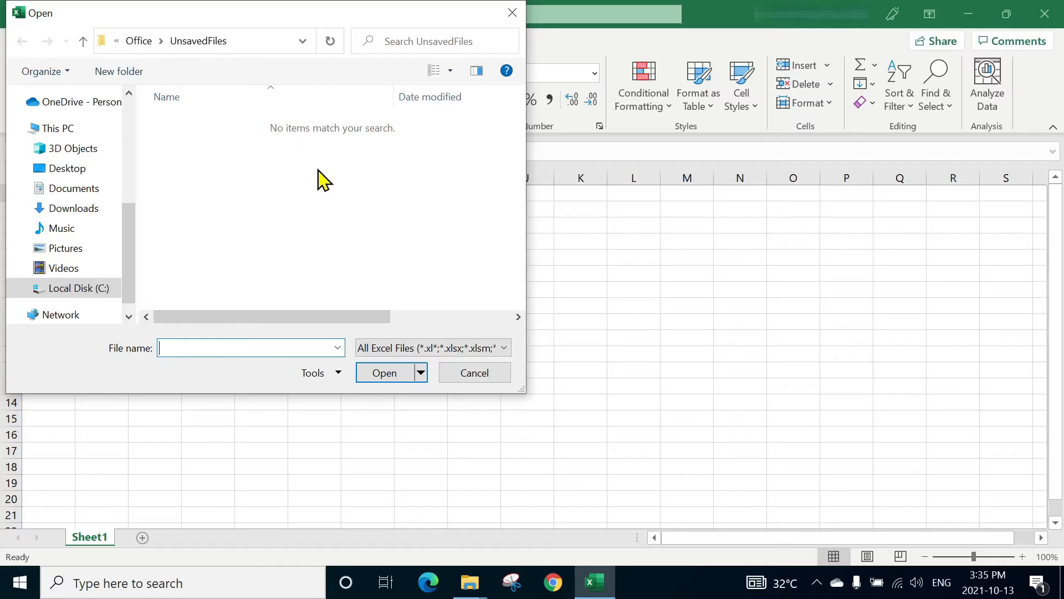
pyautogui.moveTo(329, 185)
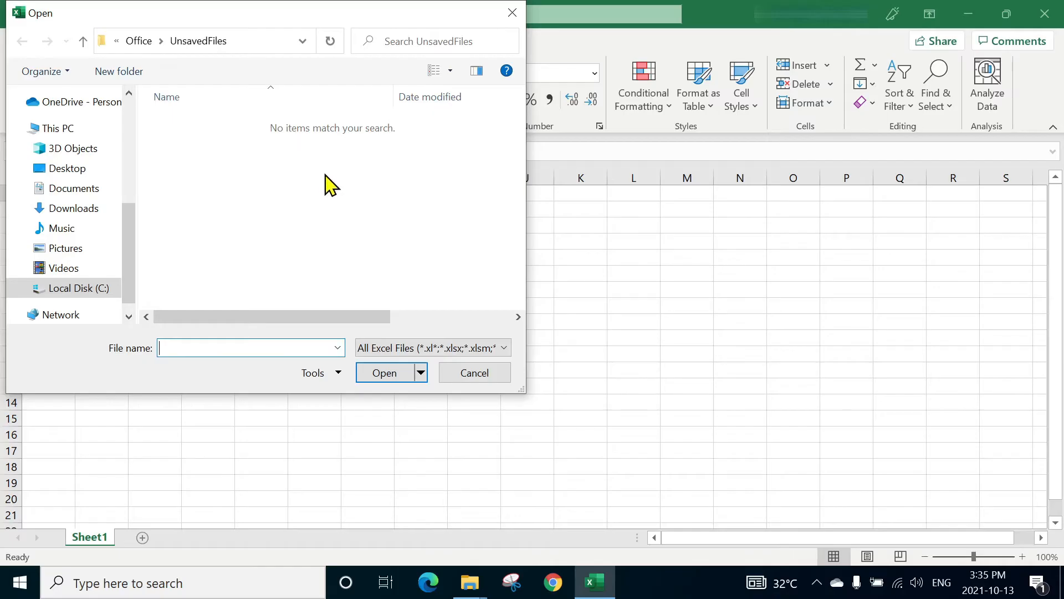
pyautogui.moveTo(586, 550)
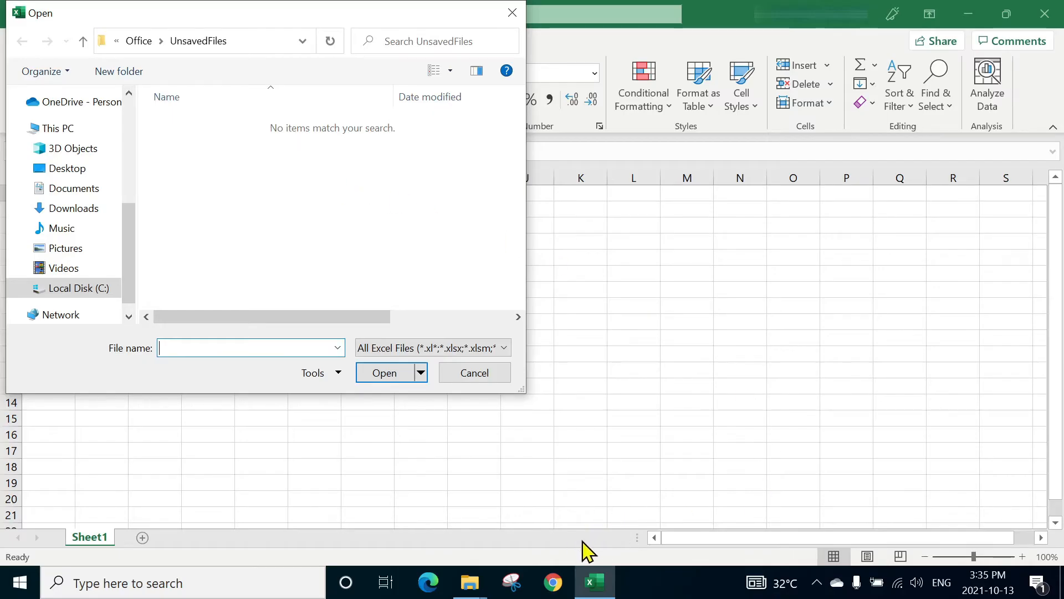
pyautogui.moveTo(502, 509)
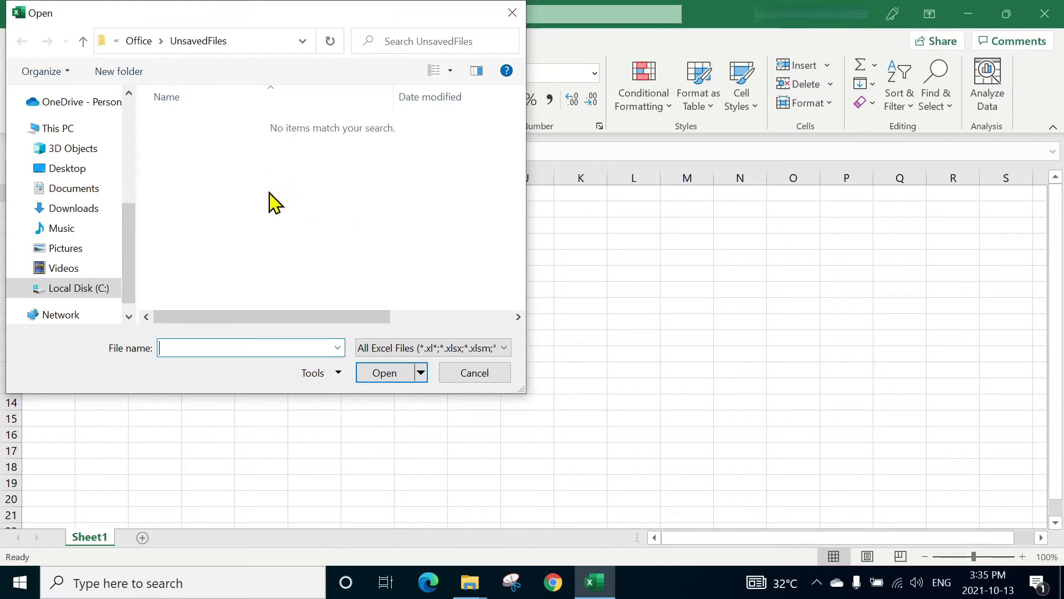
pyautogui.moveTo(248, 187)
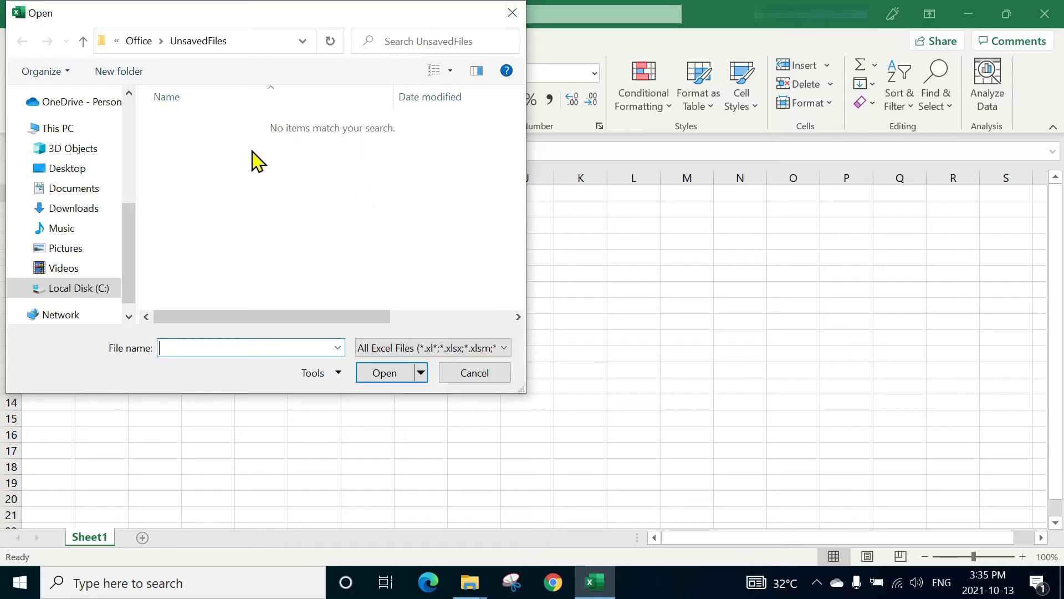
pyautogui.moveTo(351, 302)
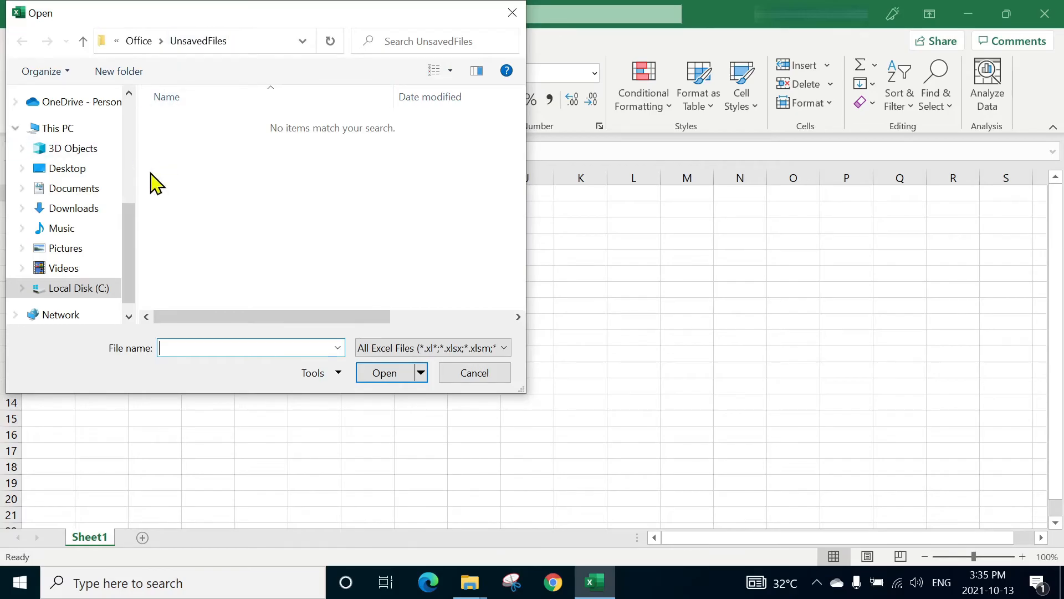
pyautogui.click(474, 372)
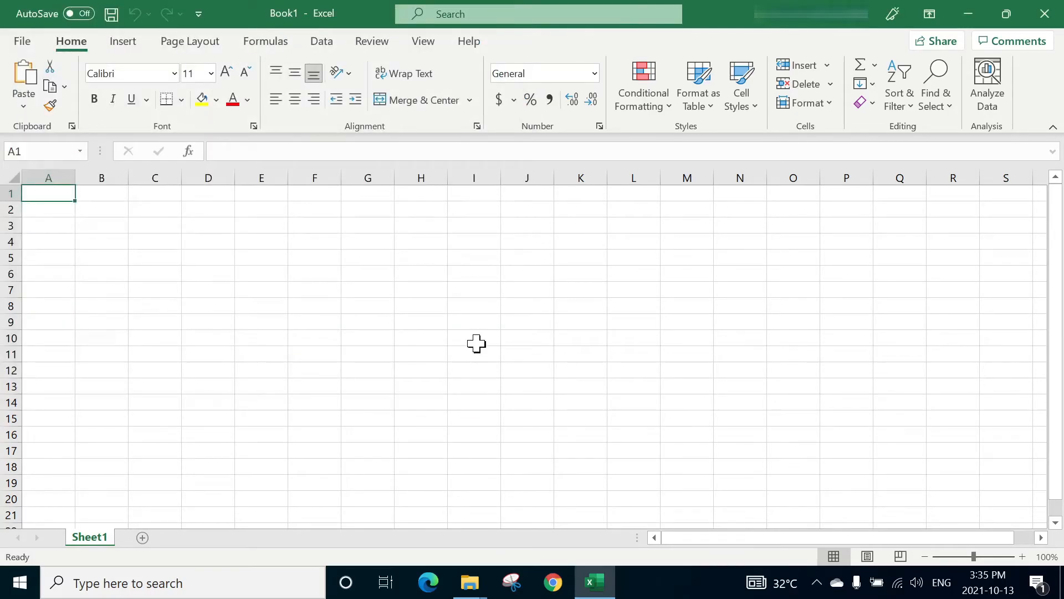
pyautogui.moveTo(190, 323)
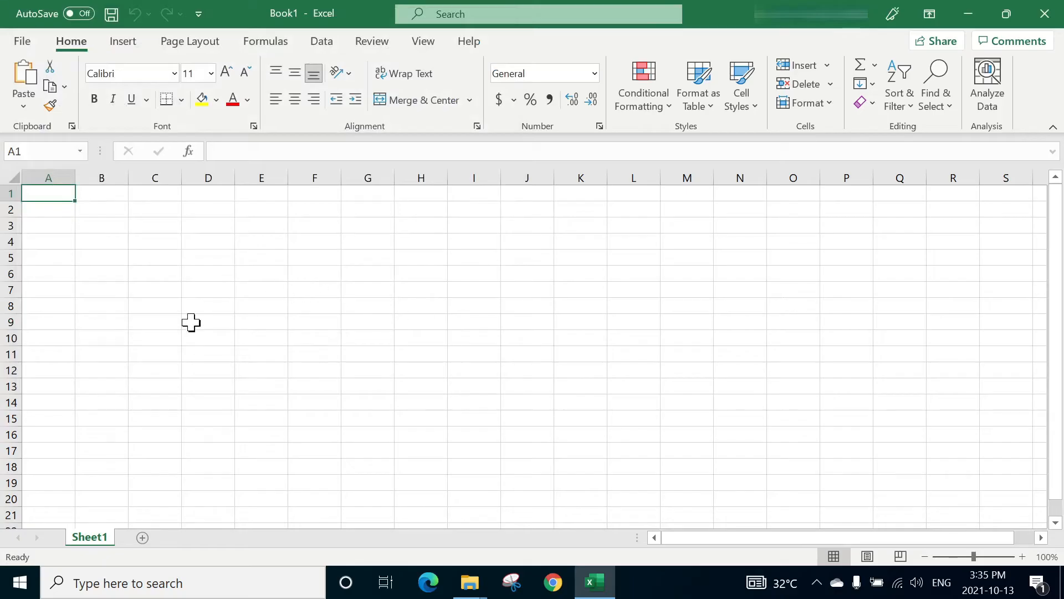
pyautogui.moveTo(235, 317)
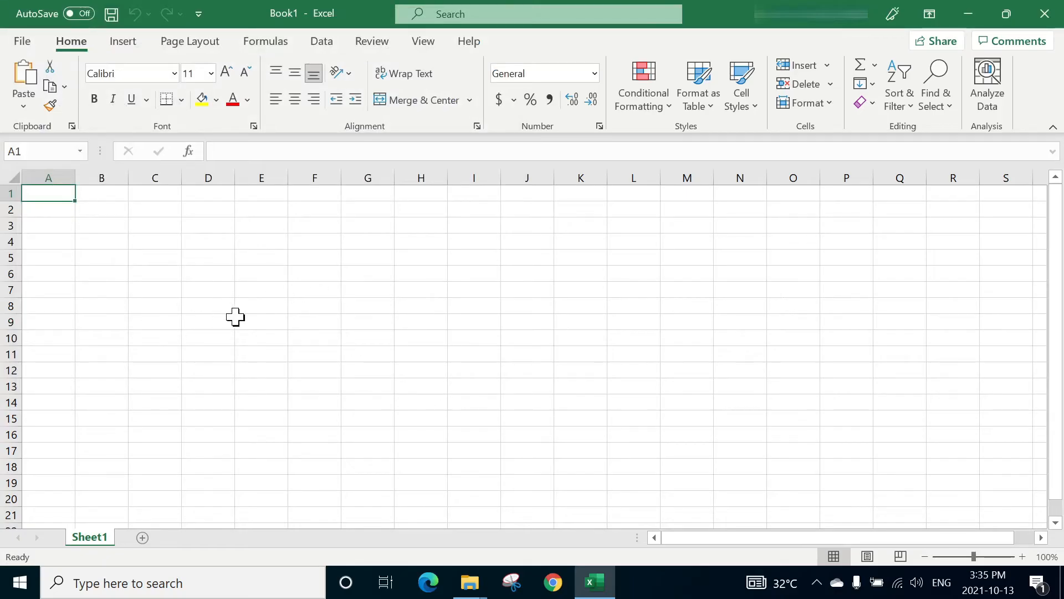
pyautogui.moveTo(514, 258)
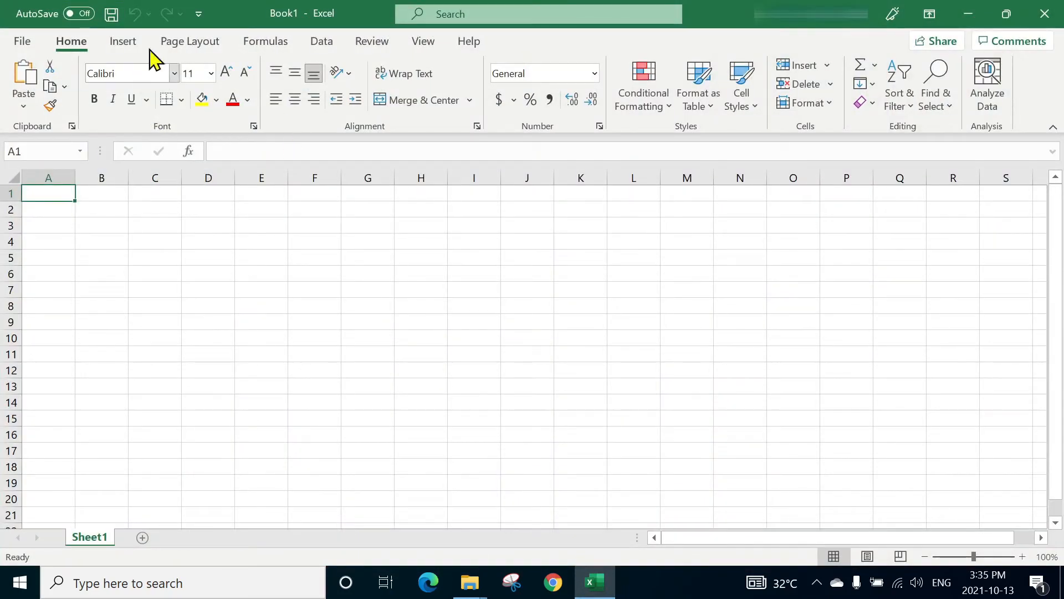
pyautogui.moveTo(358, 300)
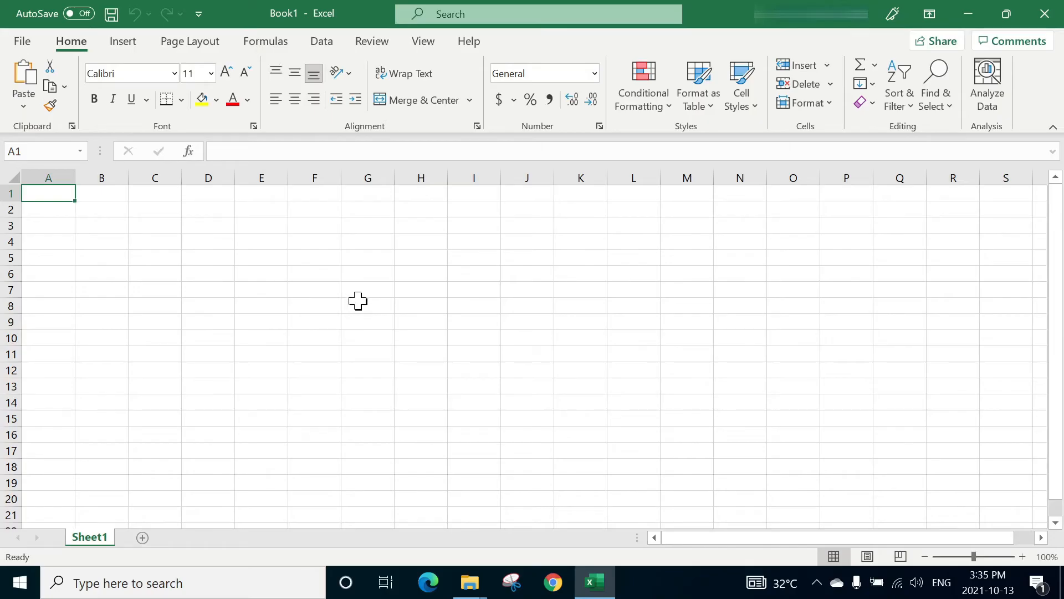
pyautogui.moveTo(21, 40)
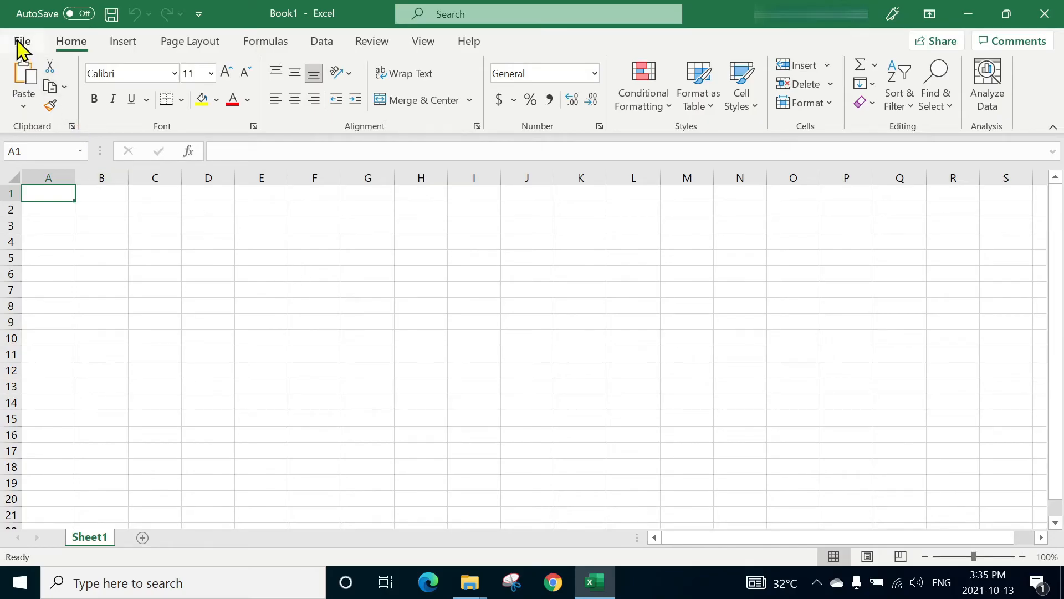
# - Reveal the More menu in the File backstage, offering Feedback and Options
pyautogui.click(22, 40)
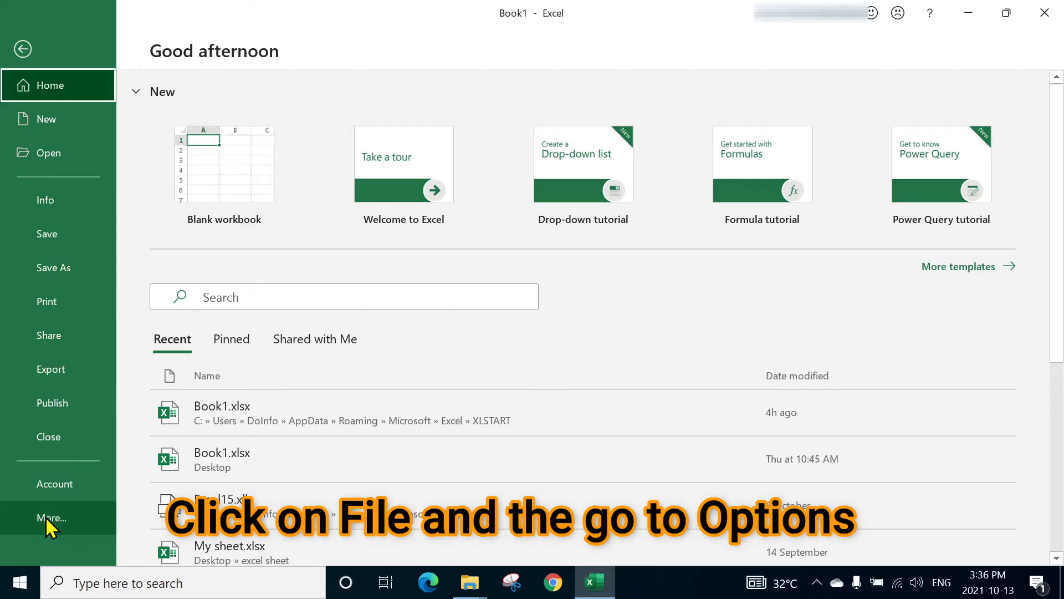
pyautogui.click(51, 517)
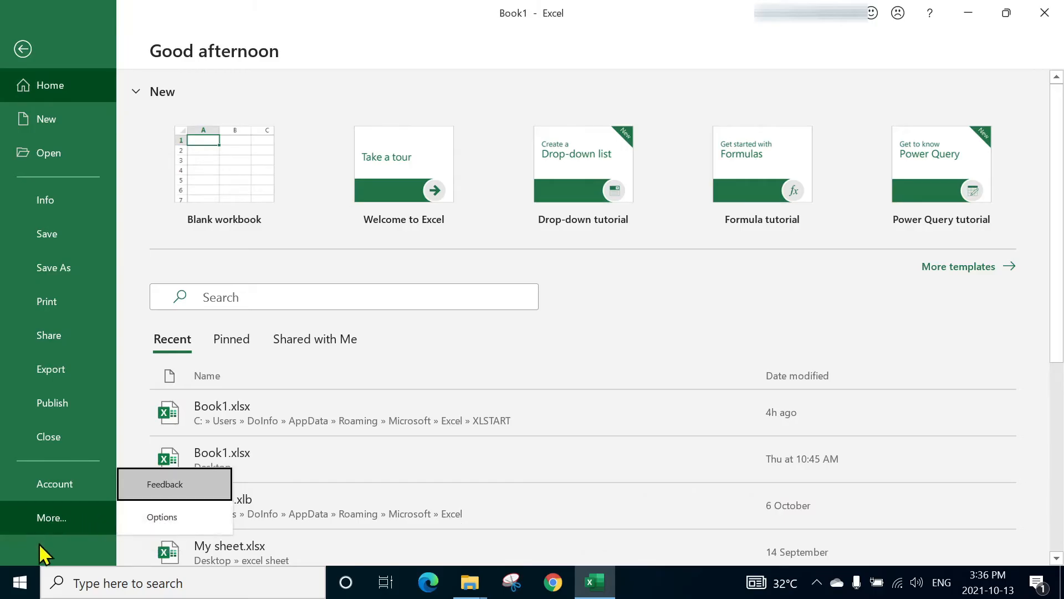
pyautogui.moveTo(75, 523)
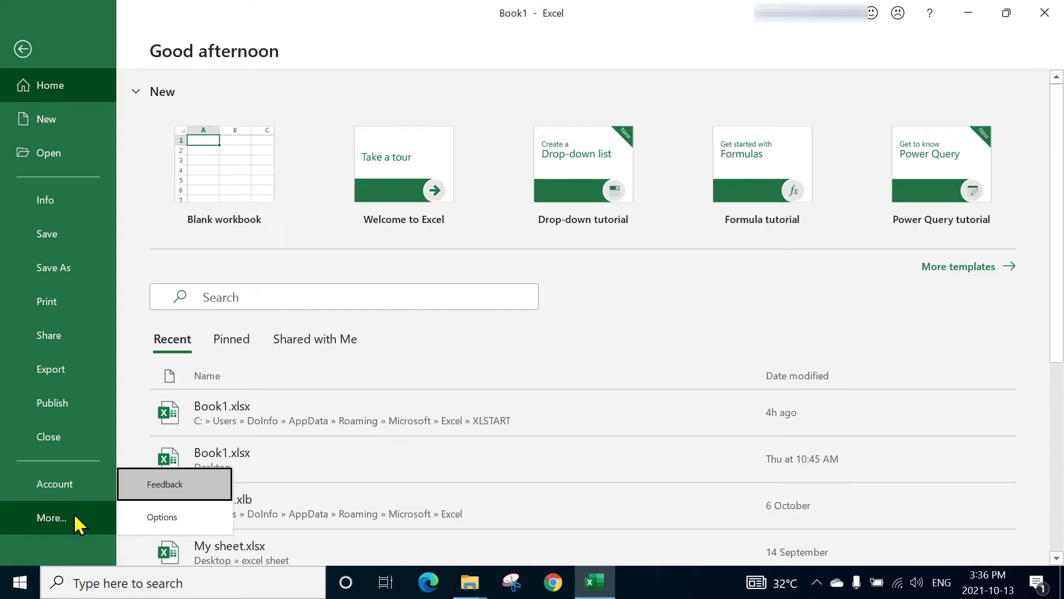
pyautogui.moveTo(163, 517)
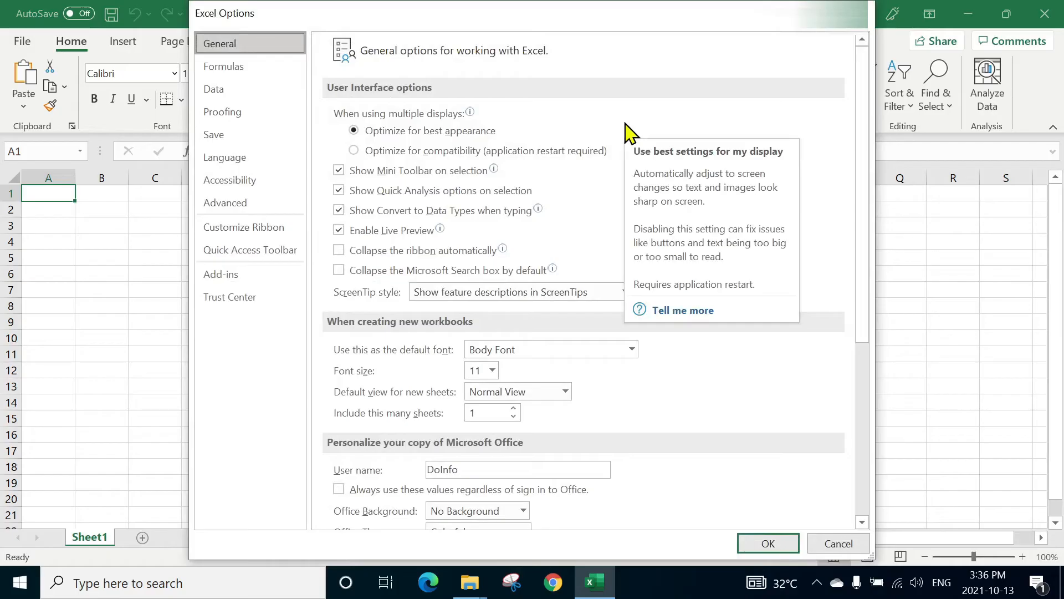
pyautogui.moveTo(256, 397)
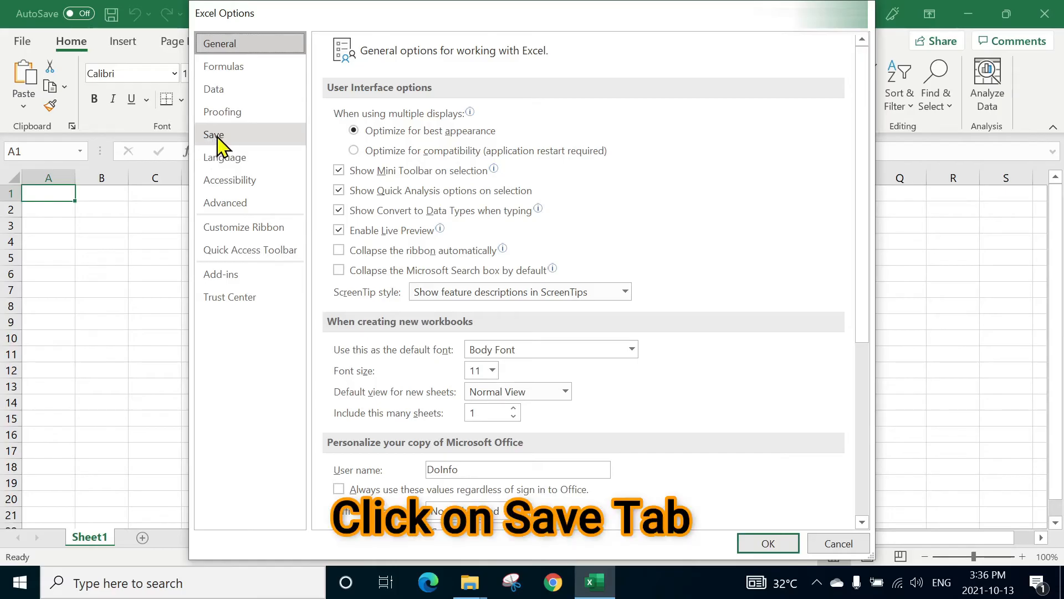
# - In Save options, set the AutoRecover interval to 1 minute, keeping AutoRecover enabled
pyautogui.click(214, 134)
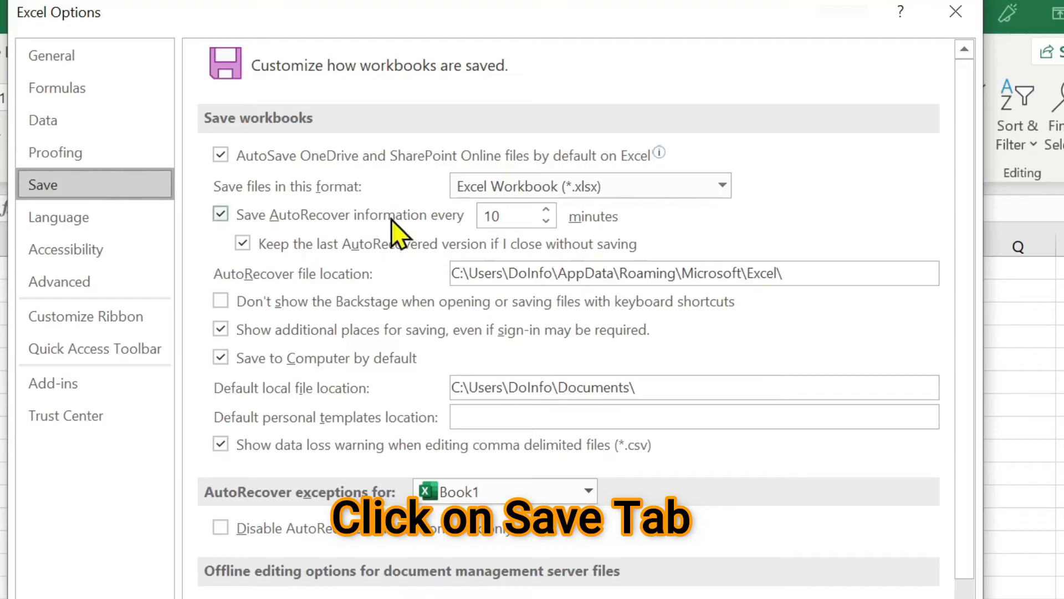
pyautogui.moveTo(424, 285)
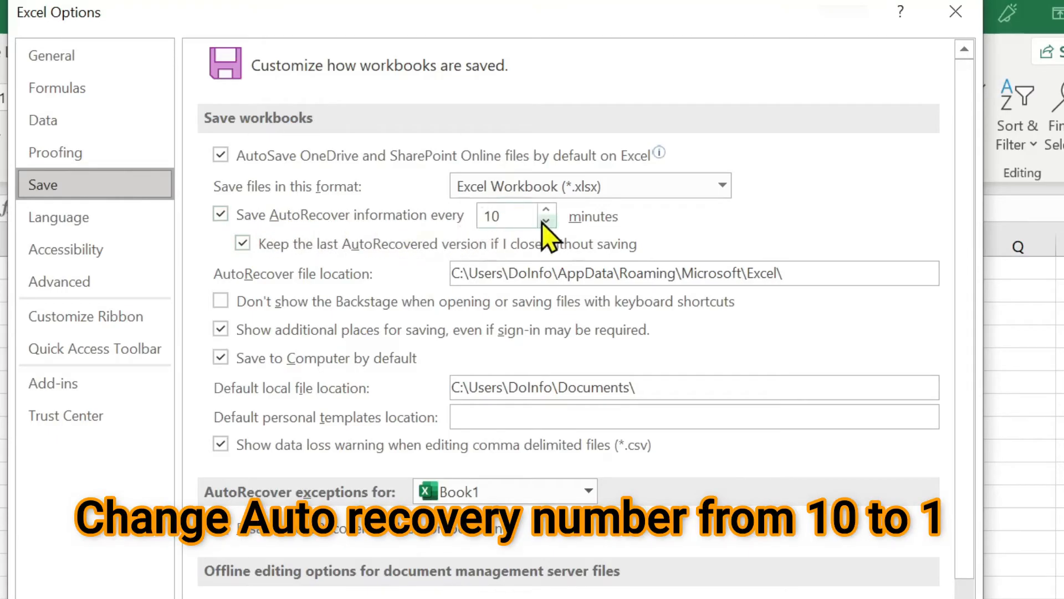
pyautogui.moveTo(544, 231)
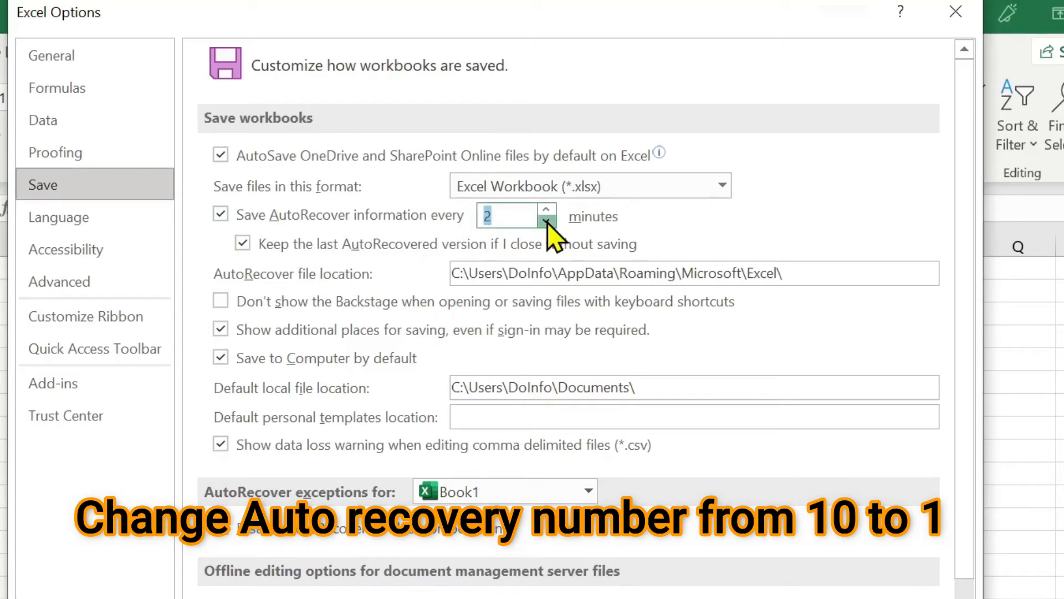
pyautogui.click(545, 223)
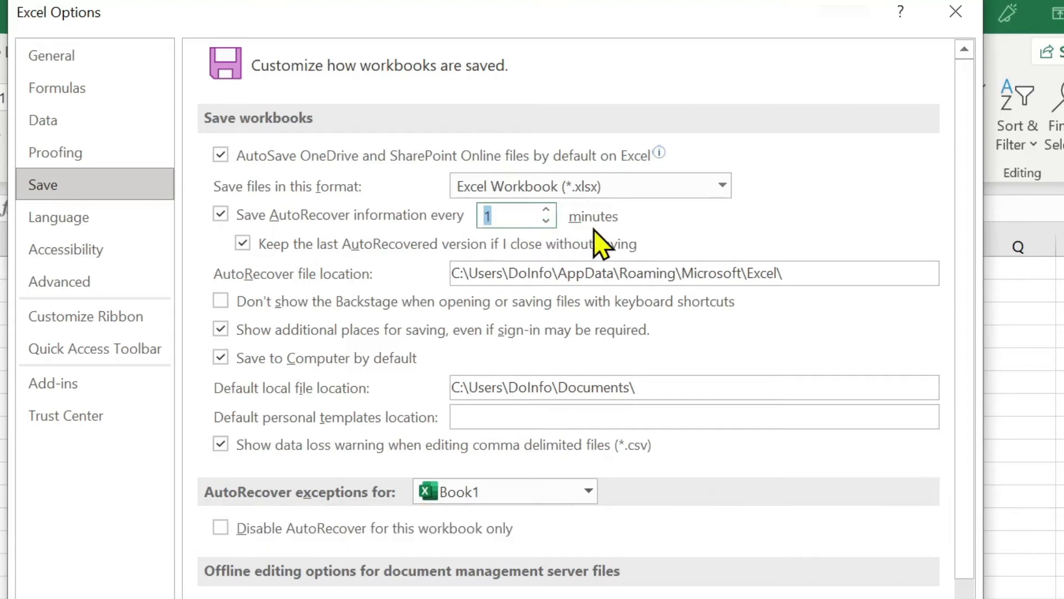
pyautogui.moveTo(642, 248)
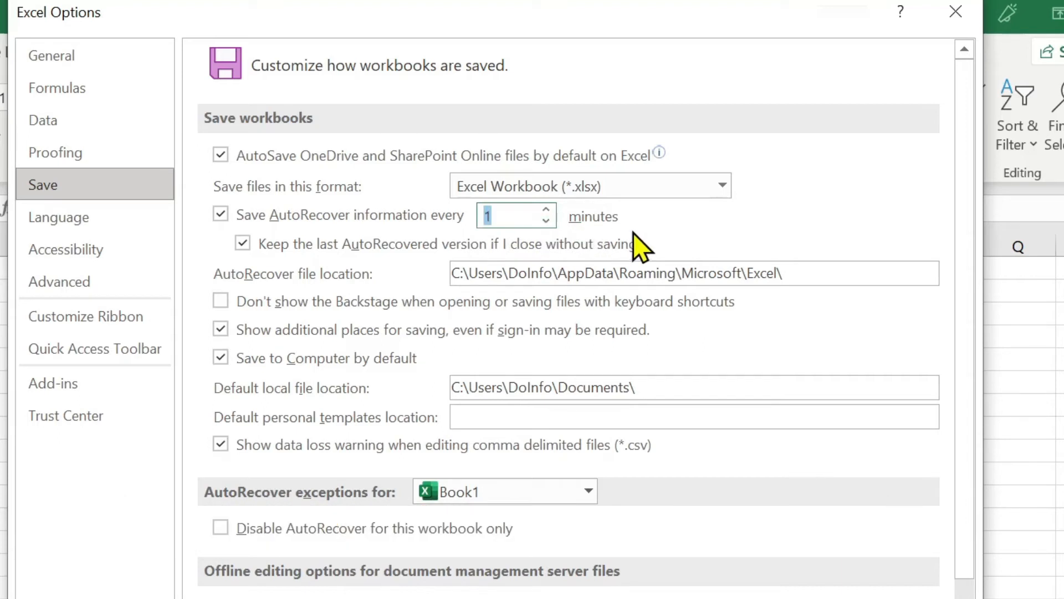
pyautogui.moveTo(462, 248)
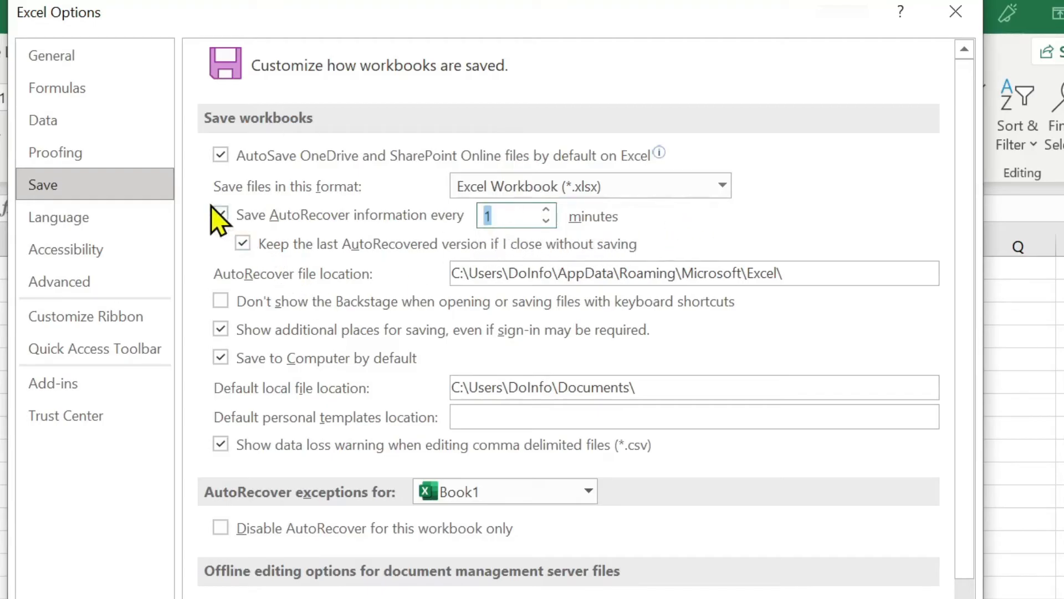
pyautogui.click(220, 215)
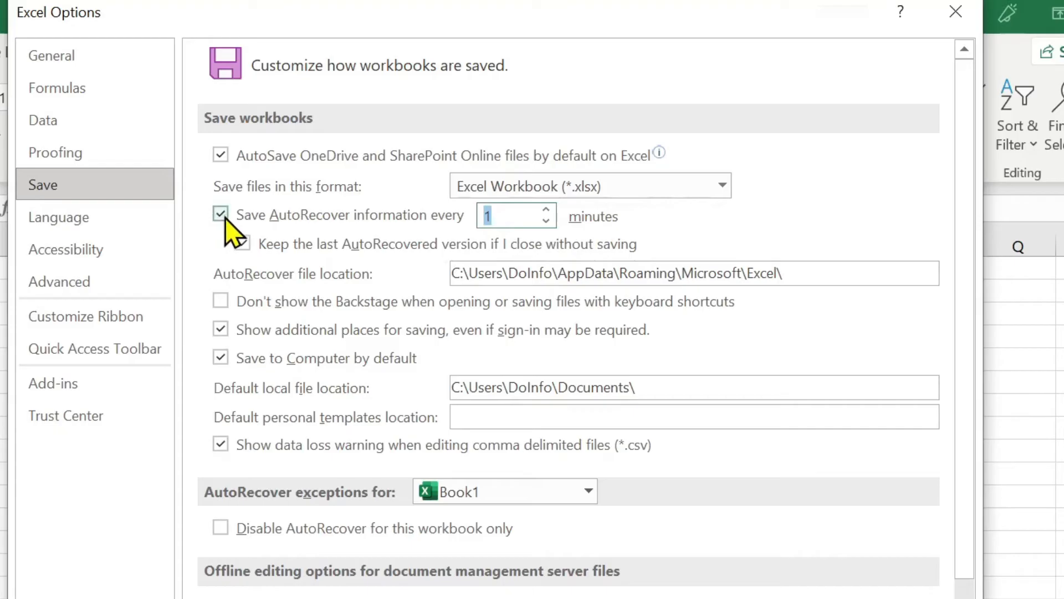
pyautogui.click(242, 244)
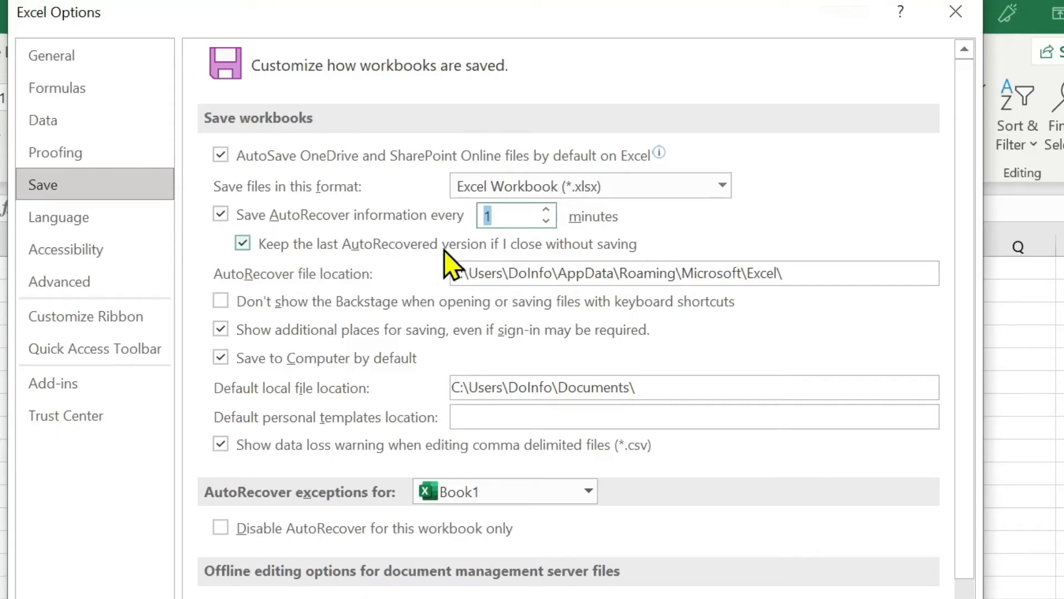
pyautogui.moveTo(536, 273)
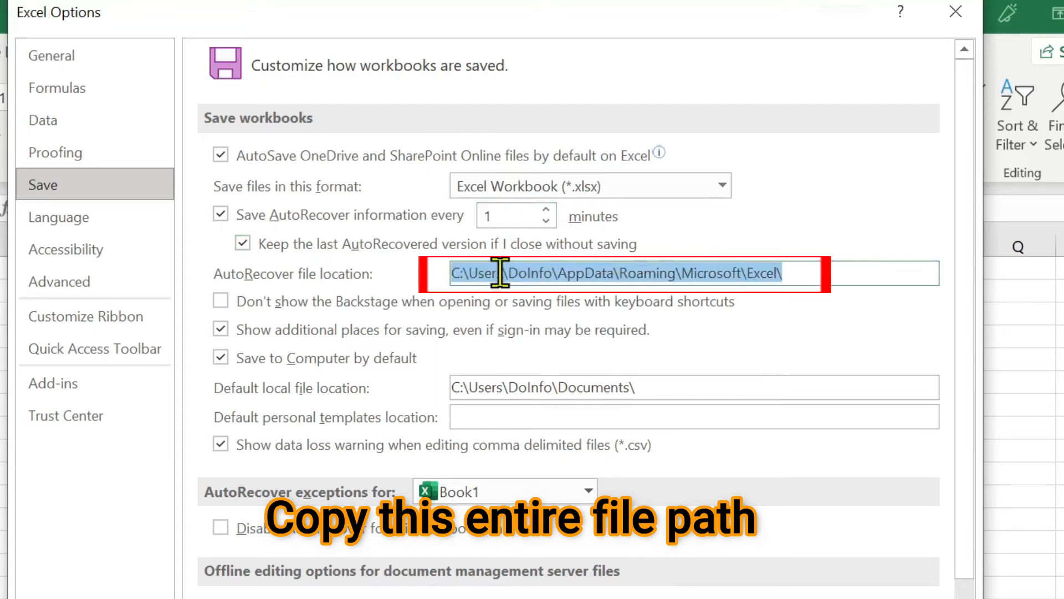
# - Copy the AutoRecover file location path, close Excel Options with OK, and open File Explorer
pyautogui.rightClick(610, 273)
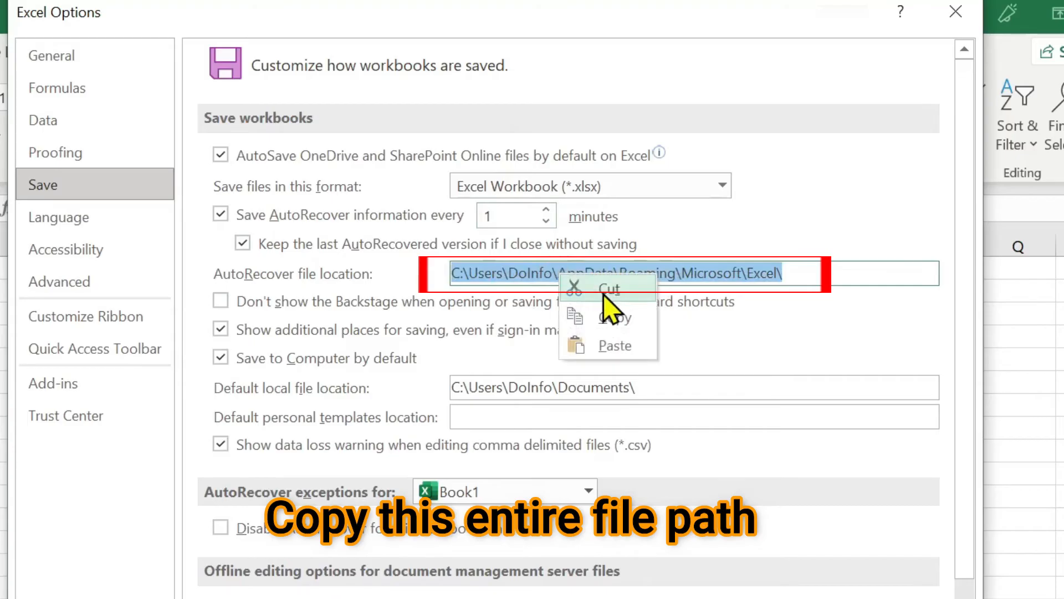
pyautogui.click(614, 317)
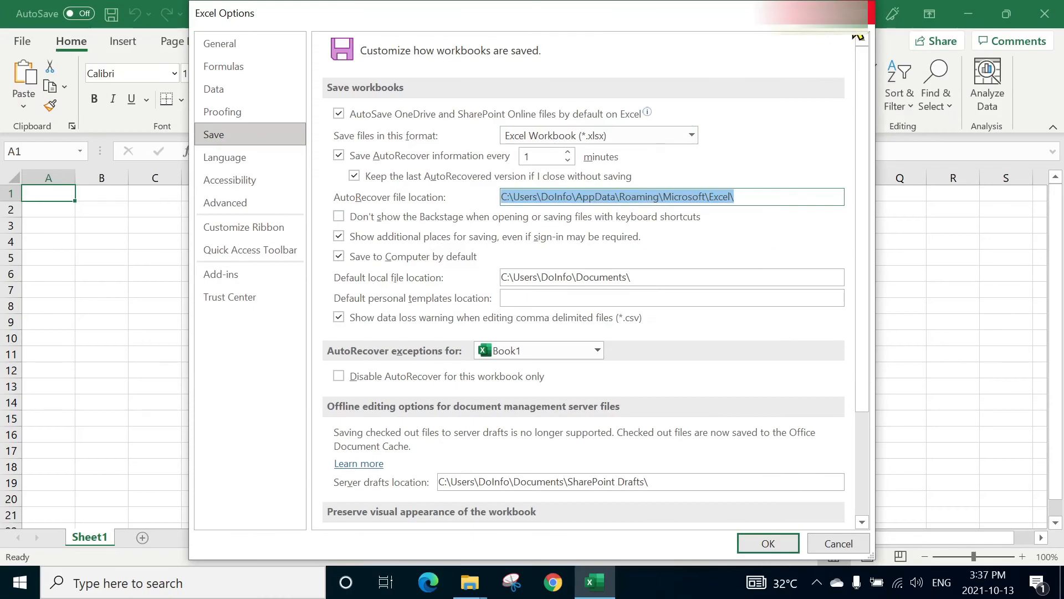
pyautogui.click(768, 543)
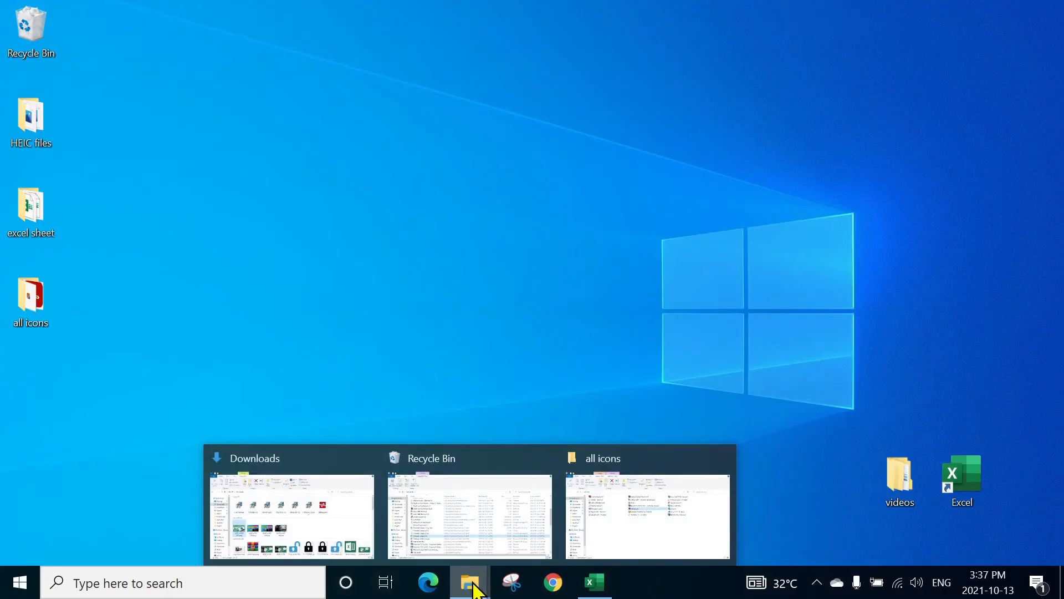
pyautogui.click(469, 582)
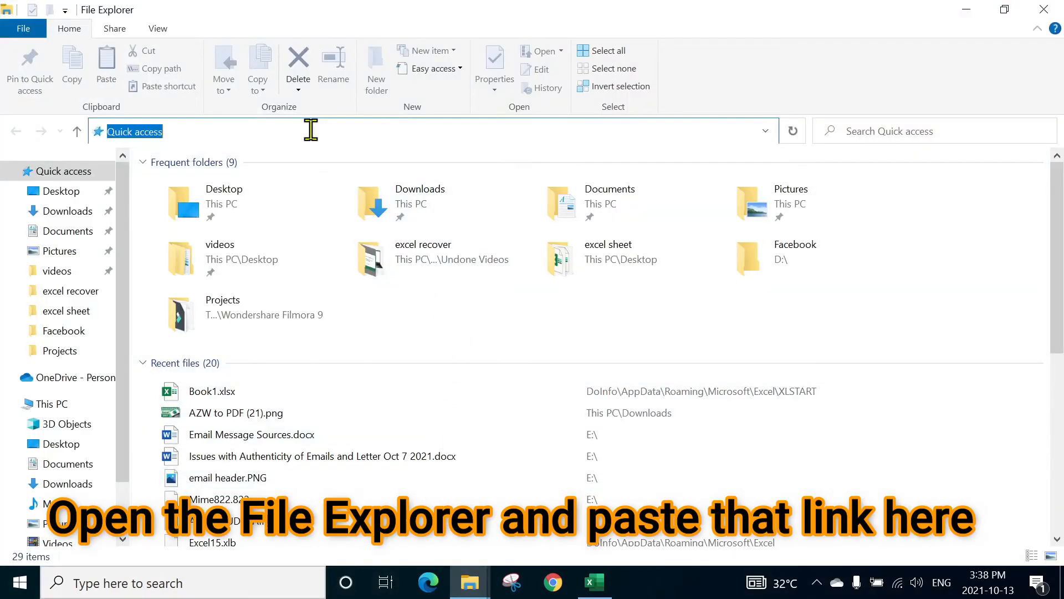
# - Paste the AutoRecover path into File Explorer's address bar to reach the Excel folder
pyautogui.rightClick(310, 131)
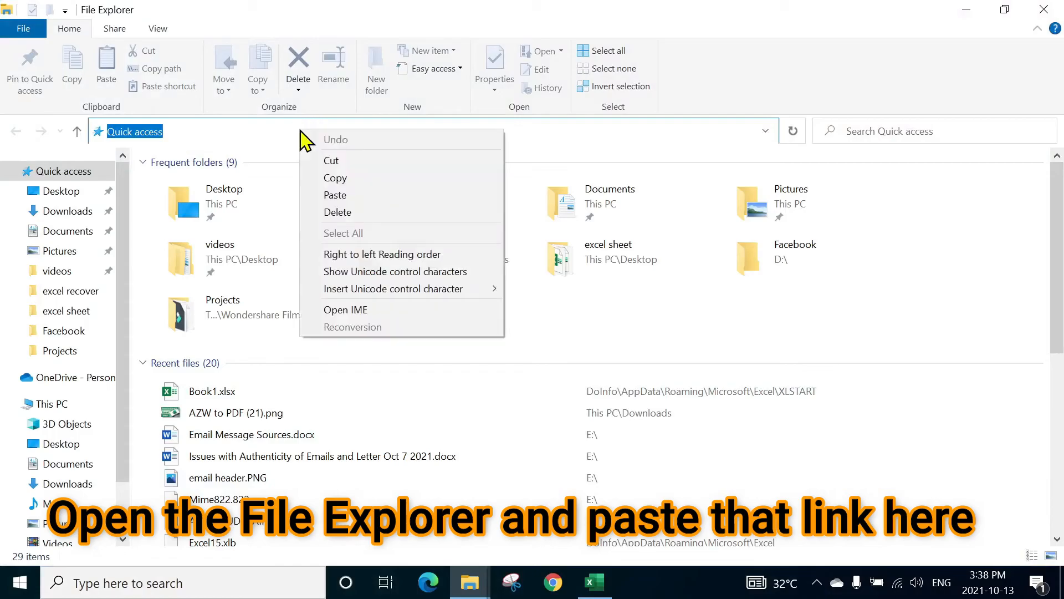
pyautogui.click(336, 196)
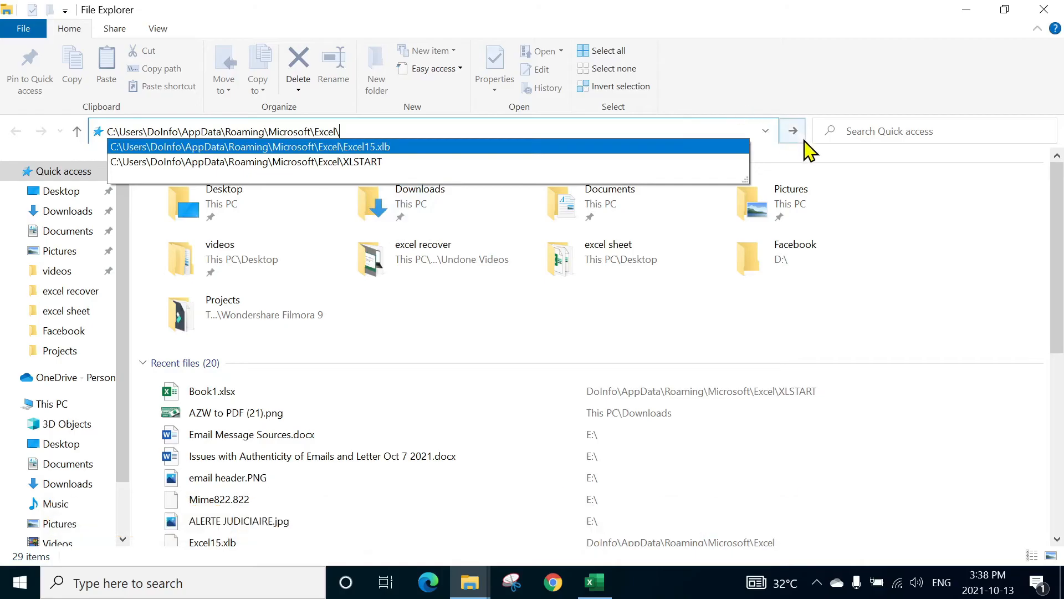
pyautogui.click(792, 130)
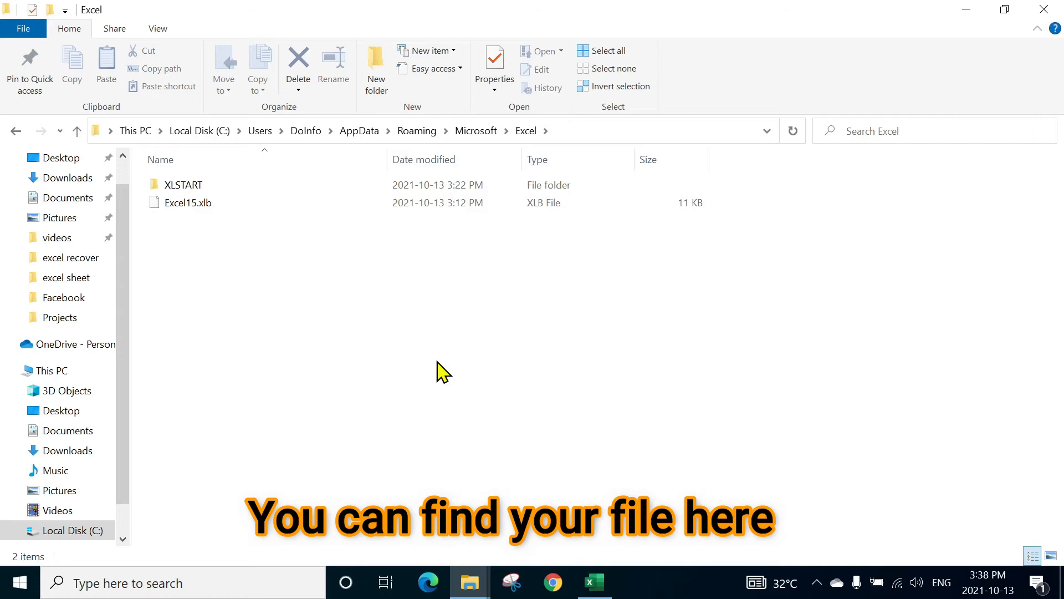
pyautogui.moveTo(388, 354)
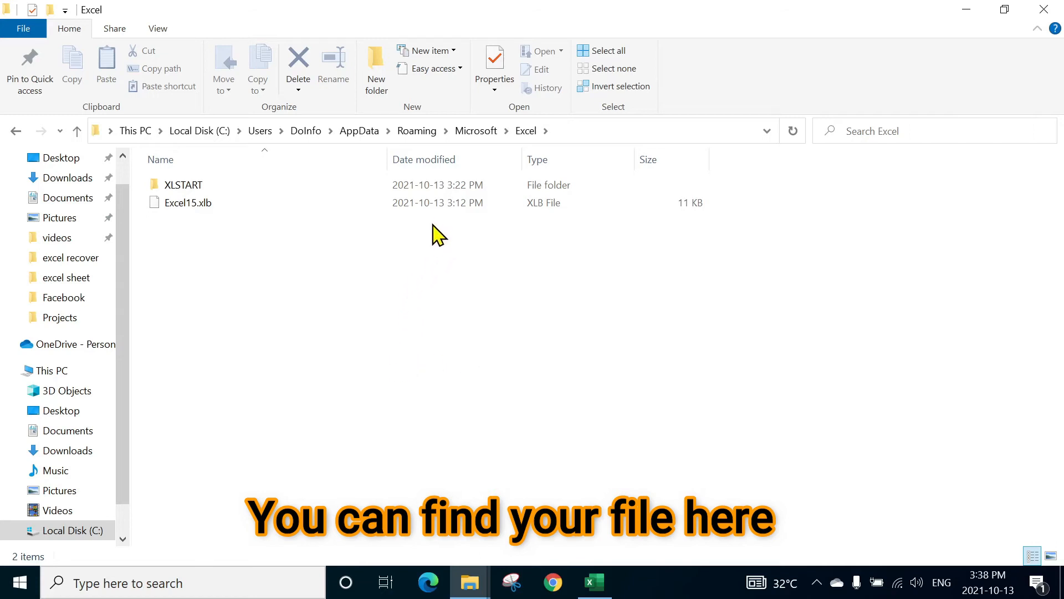
pyautogui.click(187, 202)
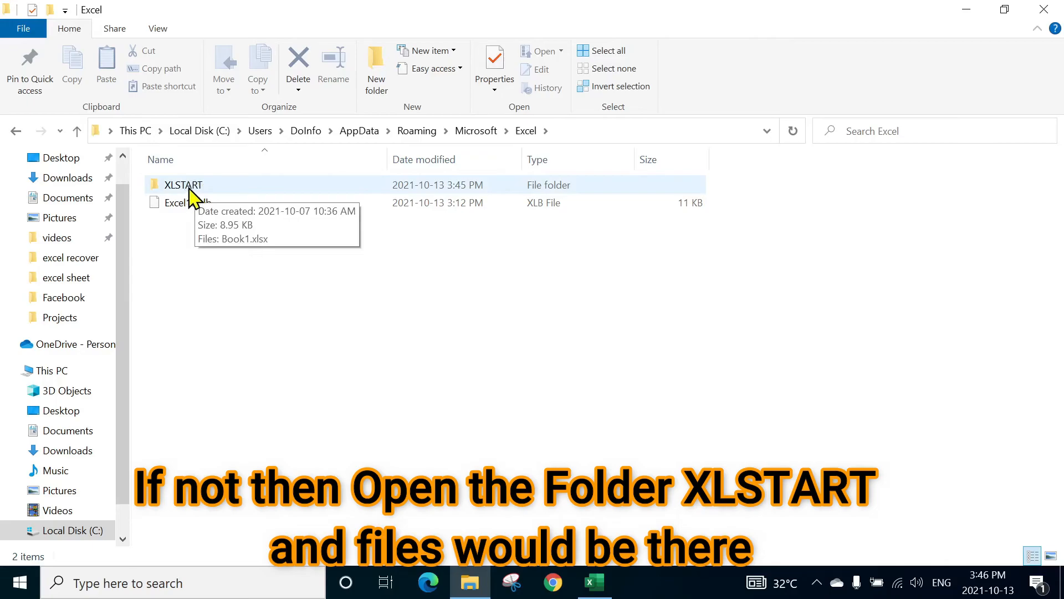
pyautogui.moveTo(244, 221)
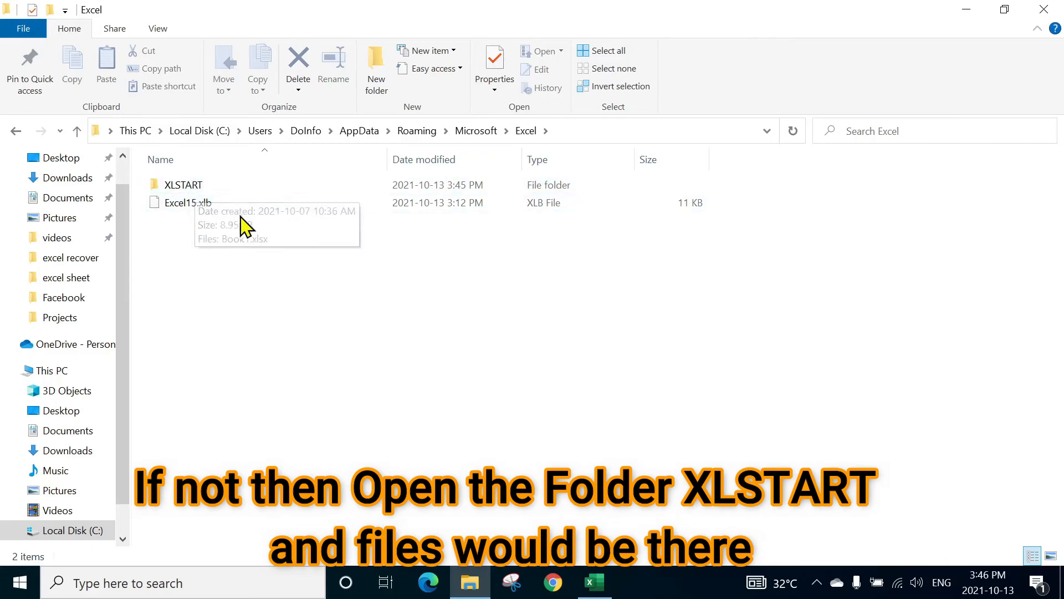
pyautogui.moveTo(214, 265)
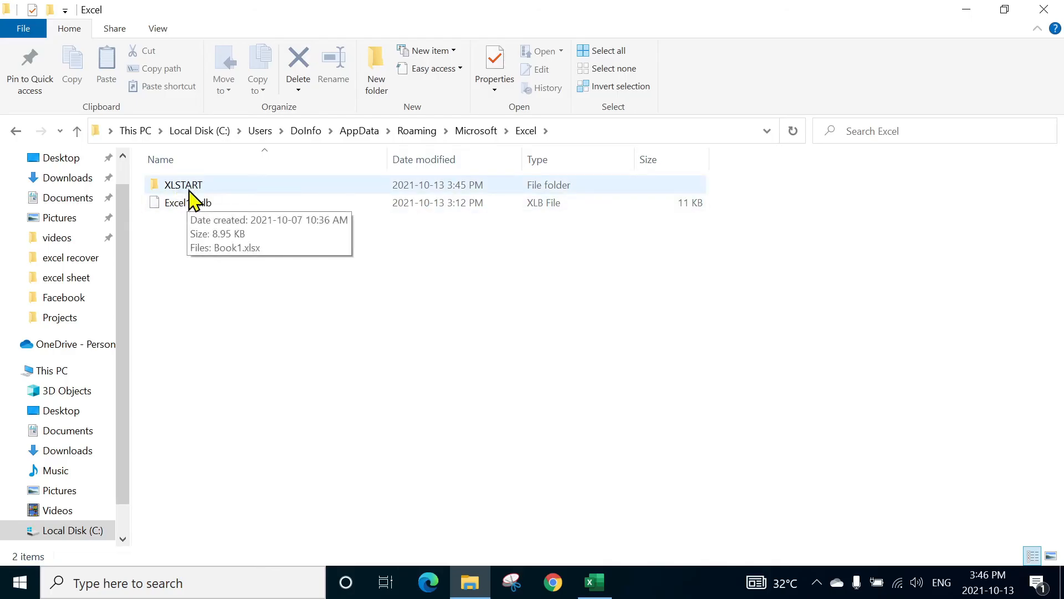
# - Enter the XLSTART folder and open Book1.xlsx in Excel
pyautogui.doubleClick(184, 185)
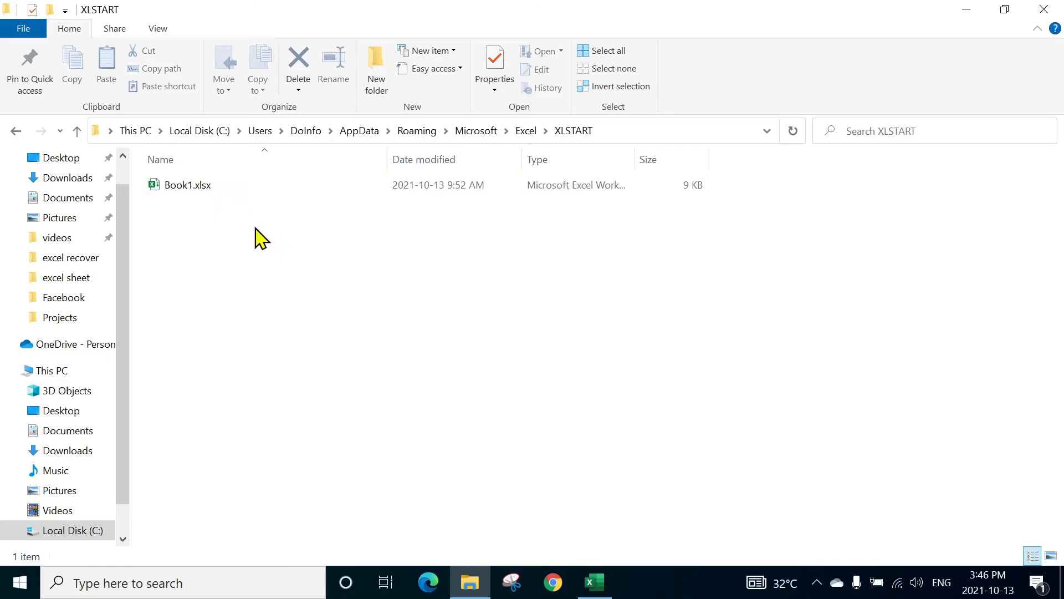
pyautogui.moveTo(370, 242)
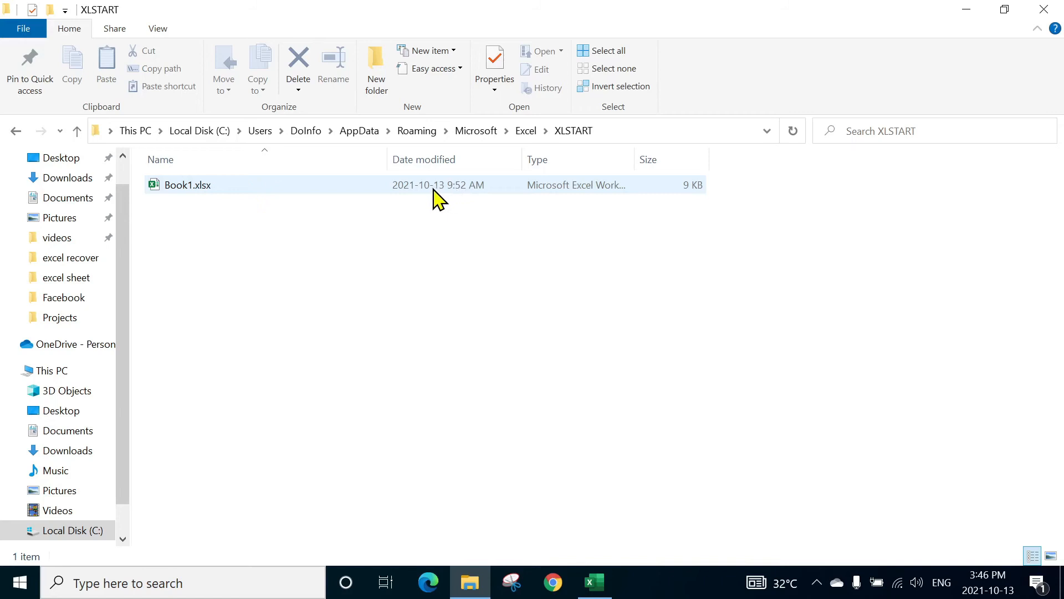
pyautogui.click(241, 206)
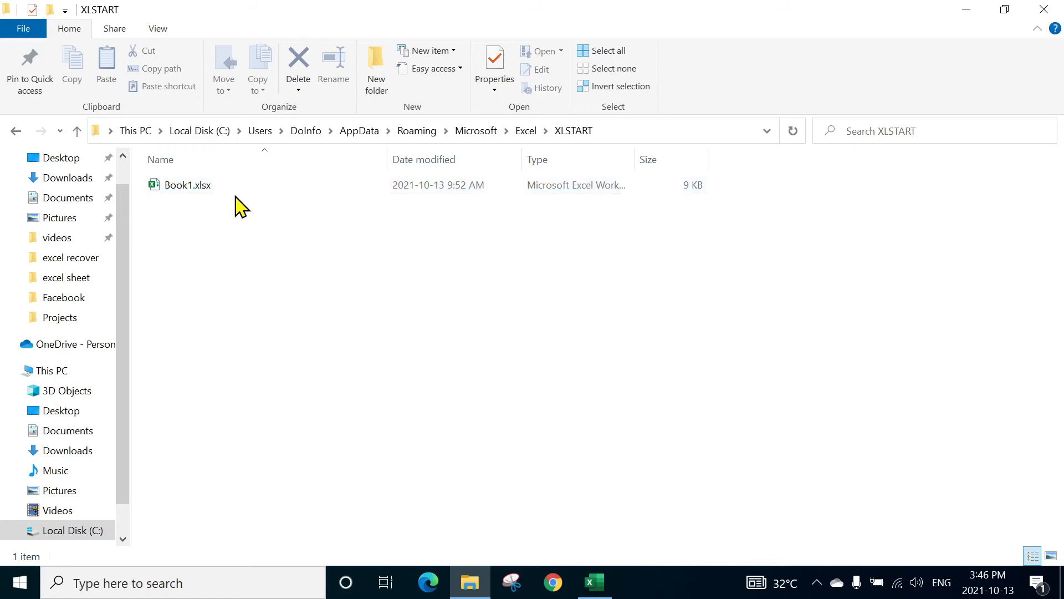
pyautogui.click(187, 185)
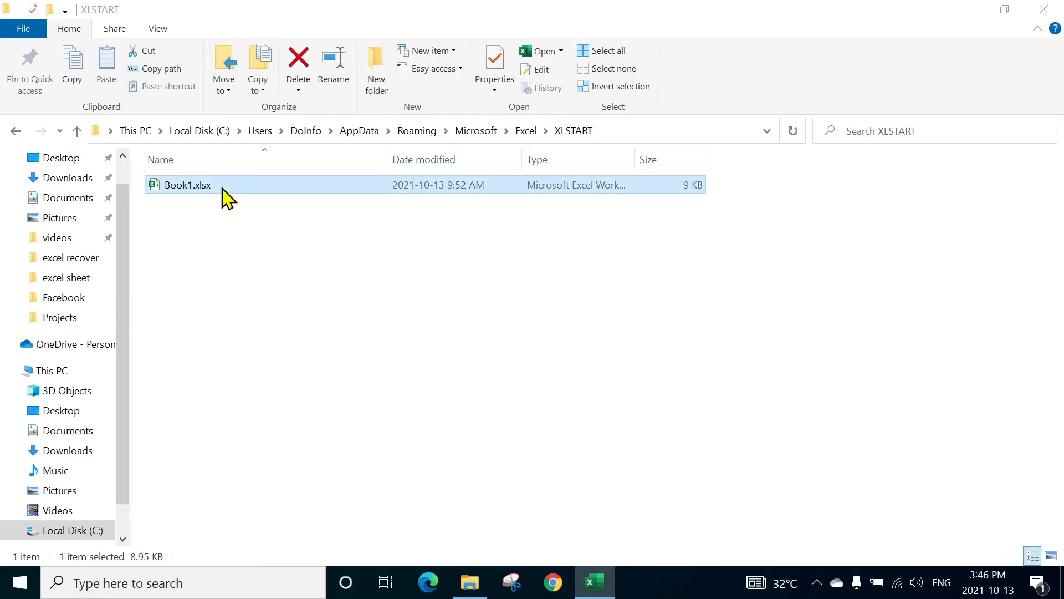
pyautogui.doubleClick(187, 185)
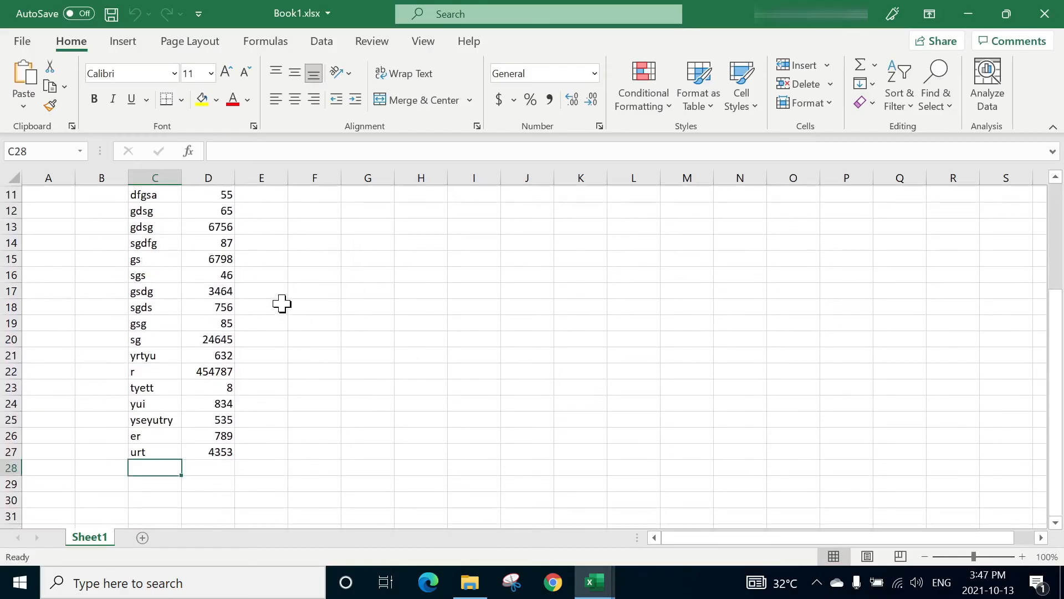
# - Scroll through the recovered Book1 data, then open the File backstage
pyautogui.scroll(3)
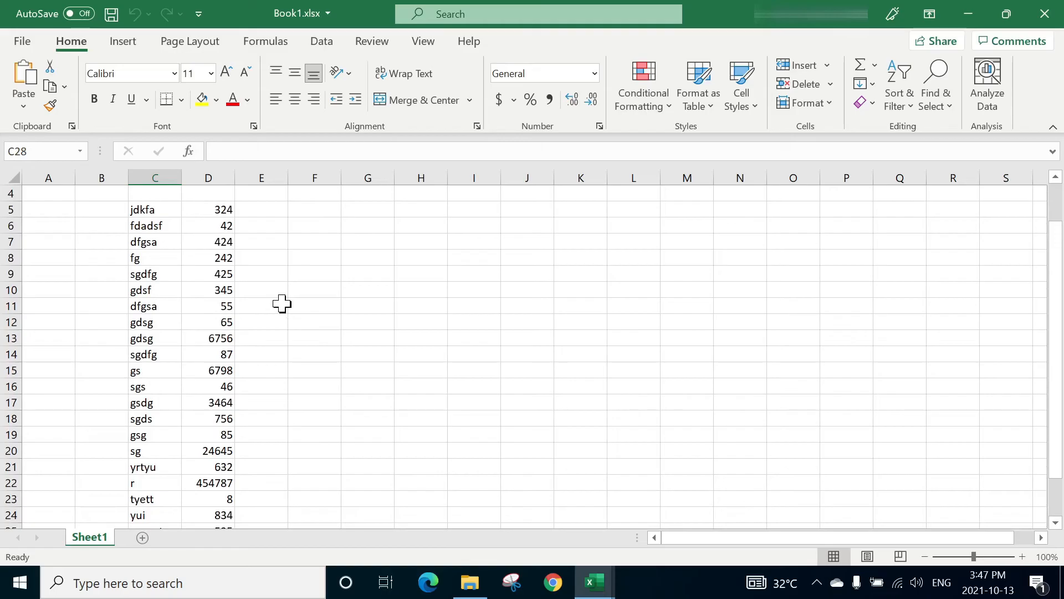
pyautogui.moveTo(170, 260)
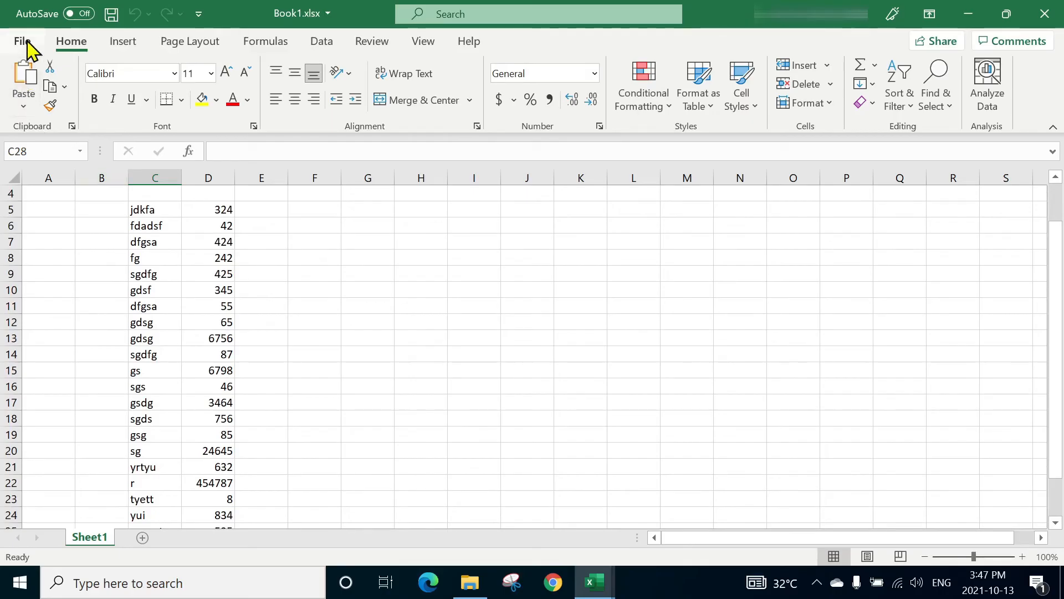
pyautogui.click(21, 41)
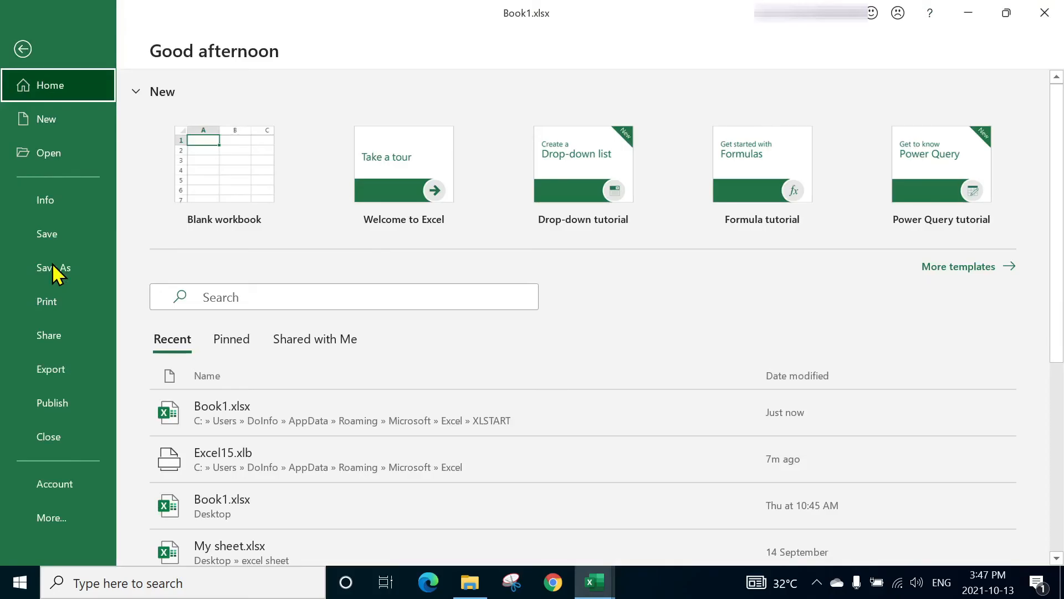
# - Save the recovered workbook as 'new' in the Documents folder via Save As
pyautogui.click(53, 268)
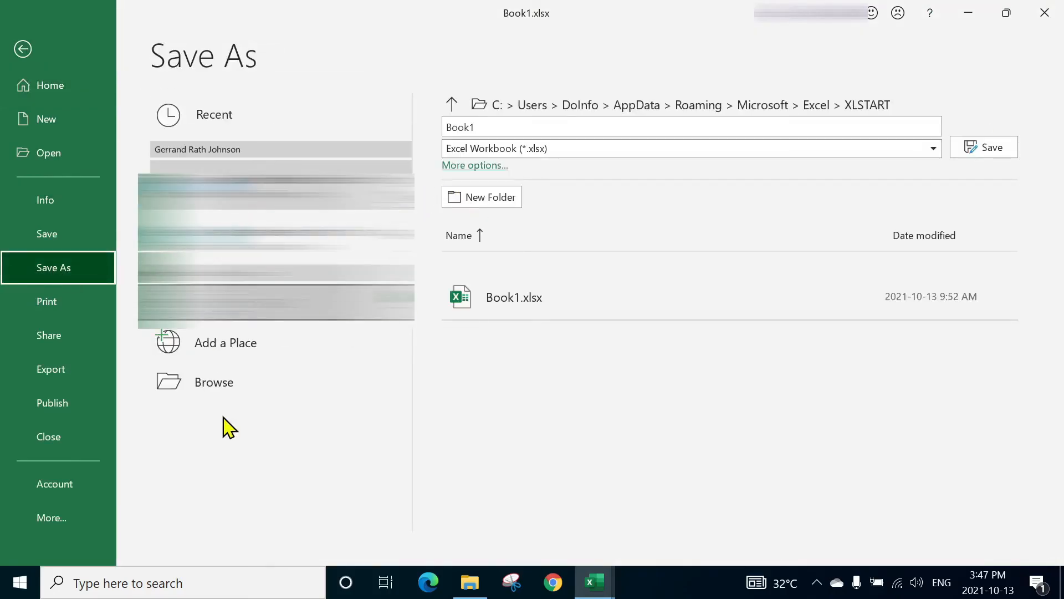
pyautogui.moveTo(213, 382)
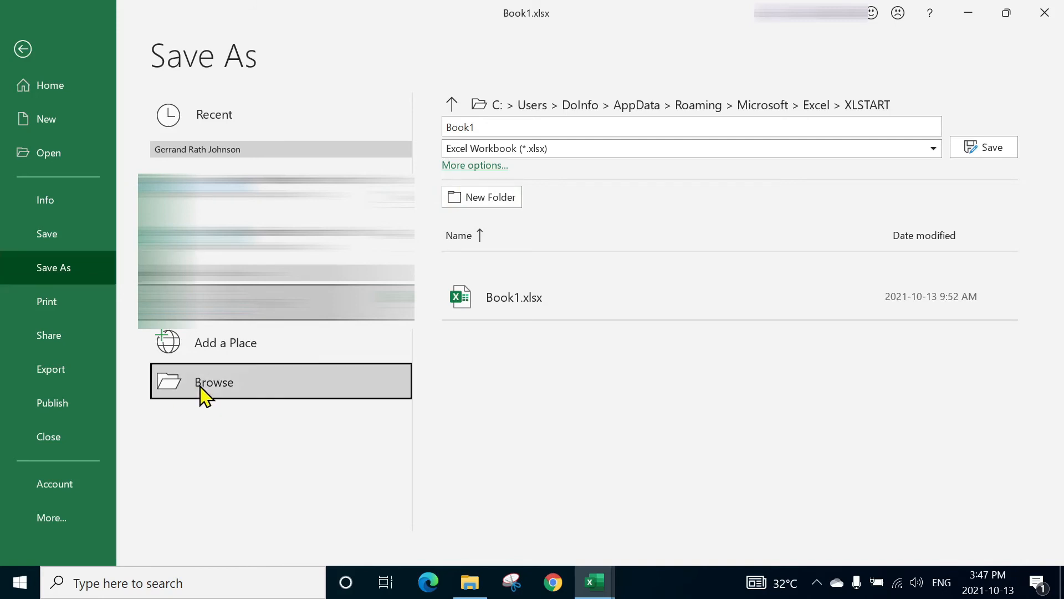
pyautogui.click(213, 382)
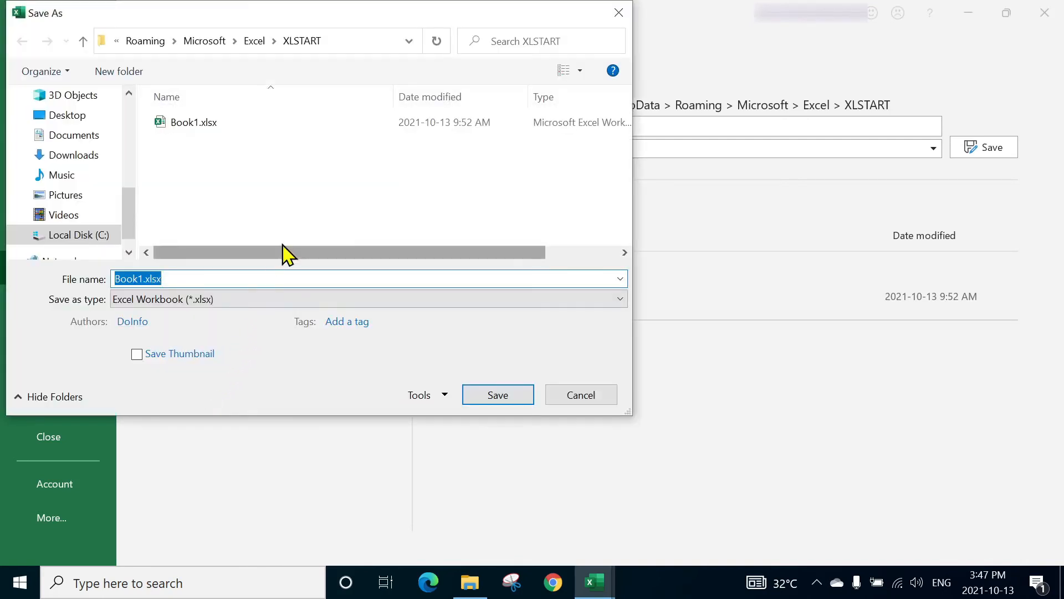
pyautogui.click(74, 134)
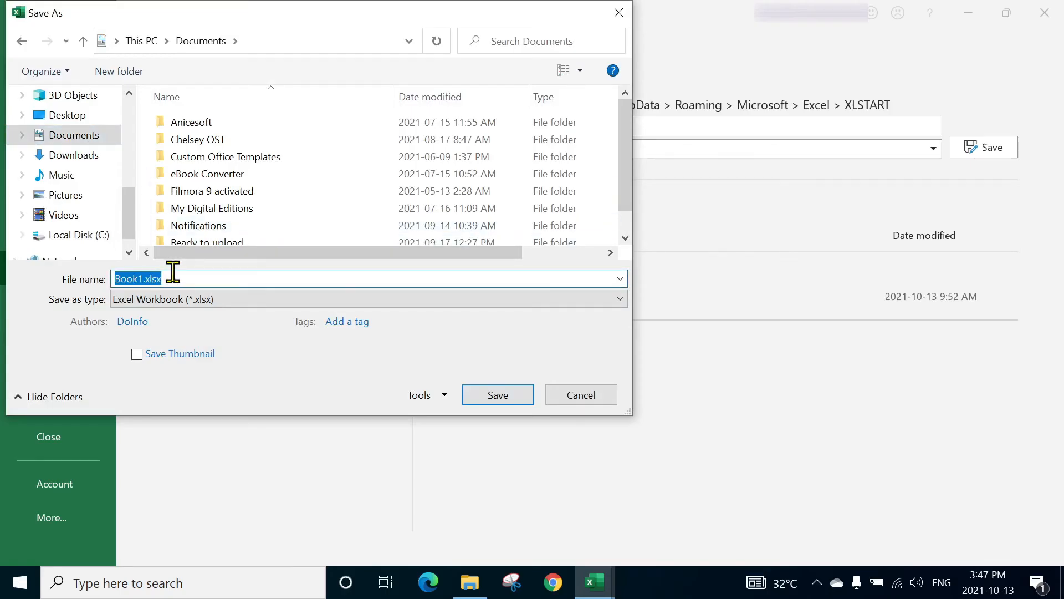
pyautogui.write('new')
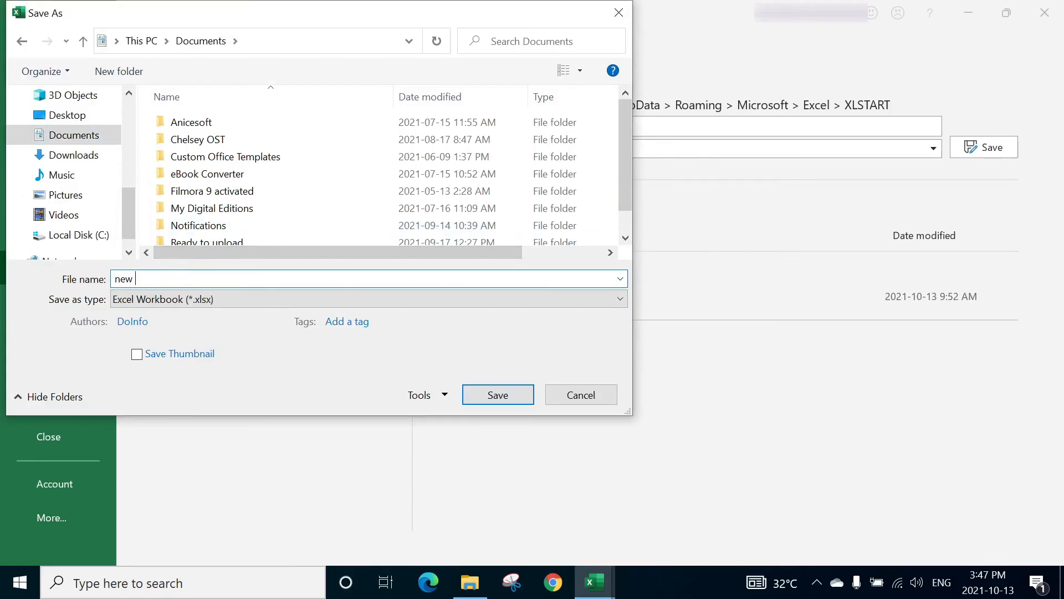
pyautogui.click(497, 394)
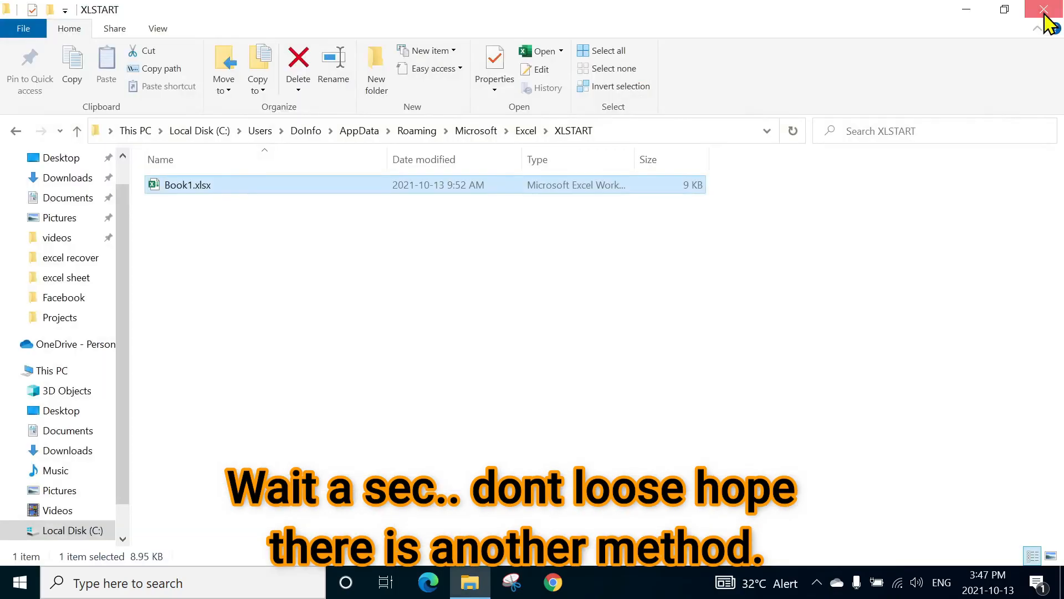
# - Close the XLSTART File Explorer window to return to the desktop
pyautogui.click(1047, 10)
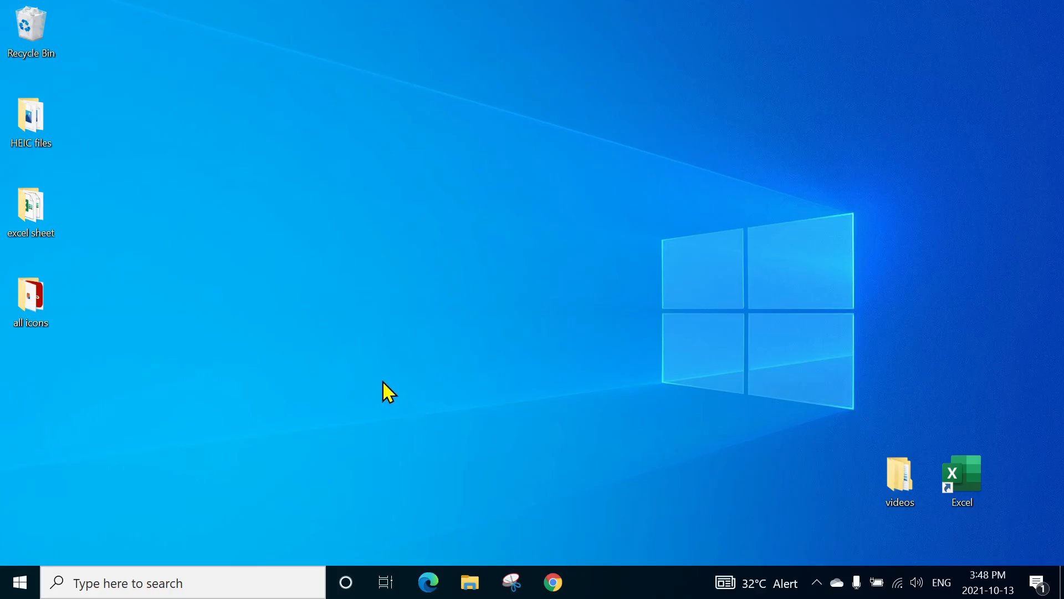
pyautogui.moveTo(366, 343)
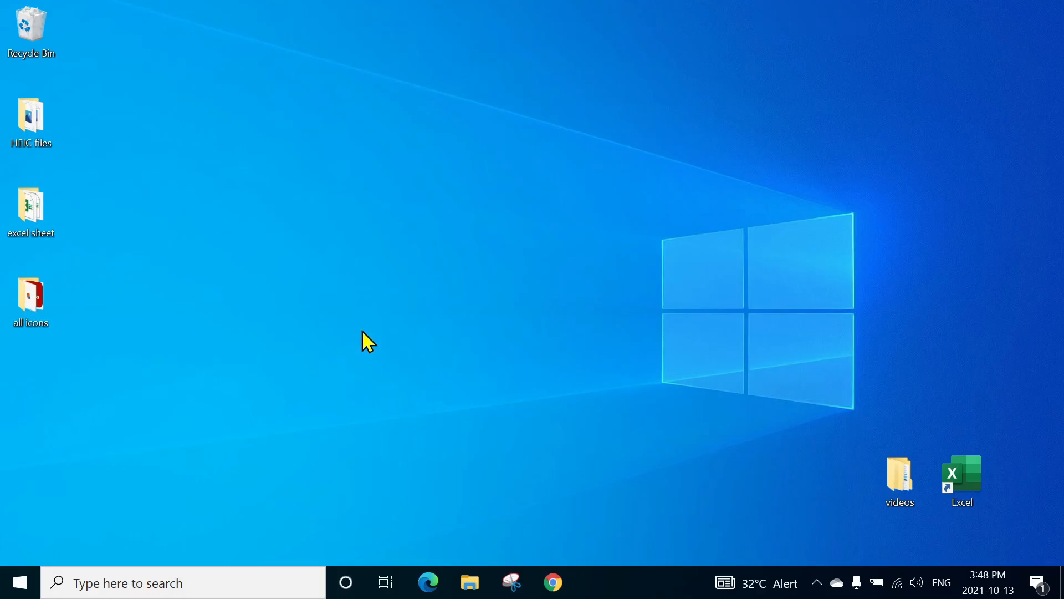
pyautogui.moveTo(451, 254)
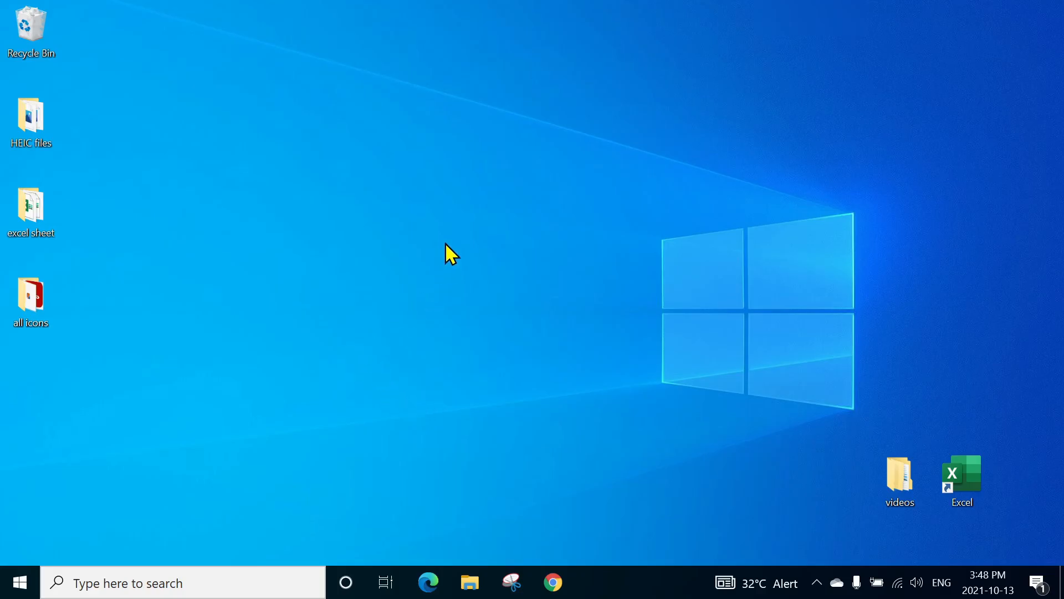
pyautogui.moveTo(347, 139)
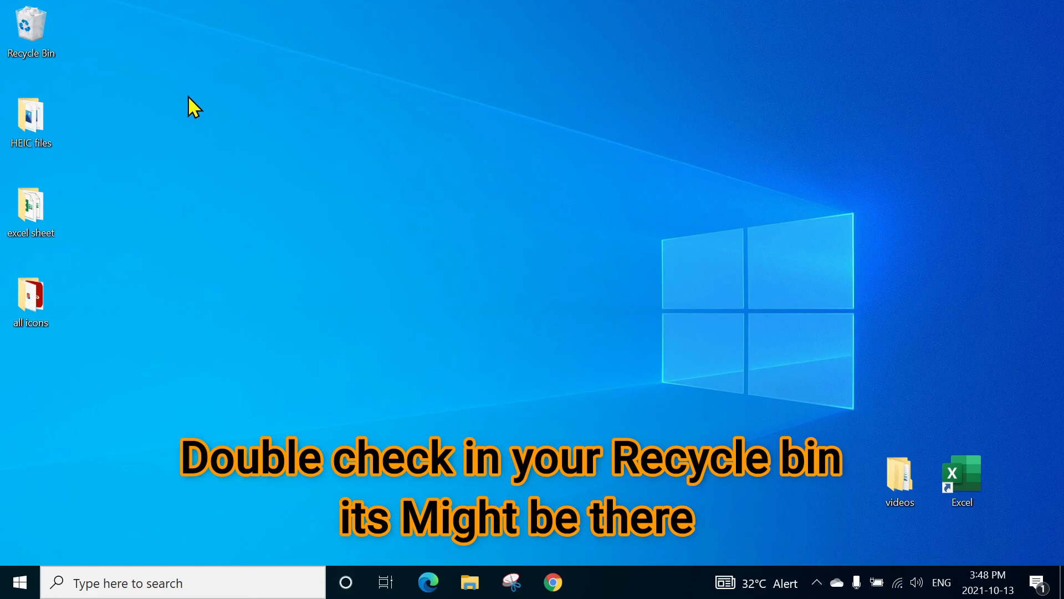
pyautogui.moveTo(30, 27)
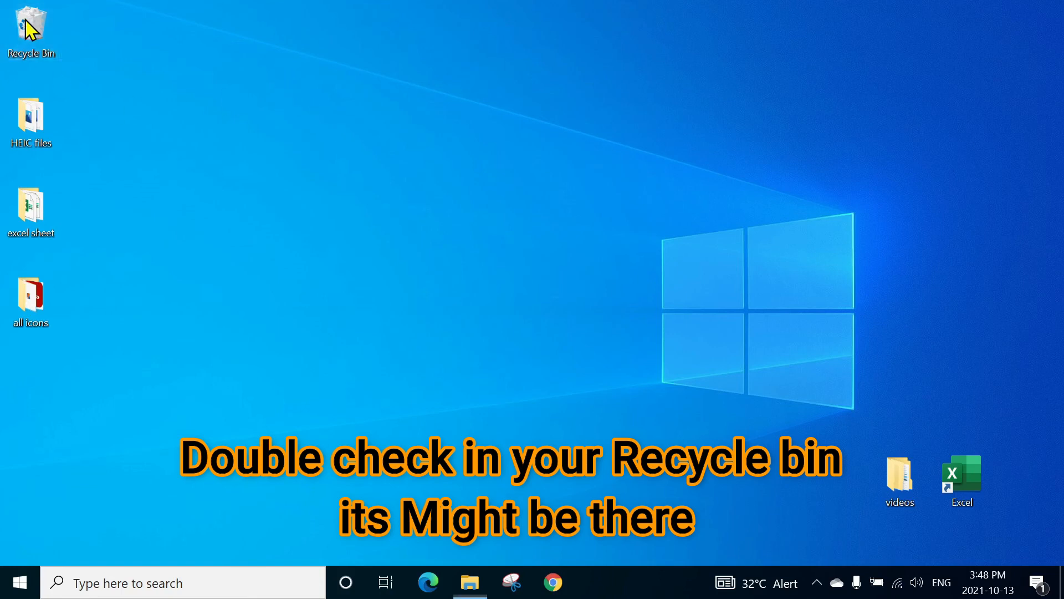
# - Find Financial Sample.xlsx in the Recycle Bin and show its Restore option
pyautogui.doubleClick(31, 31)
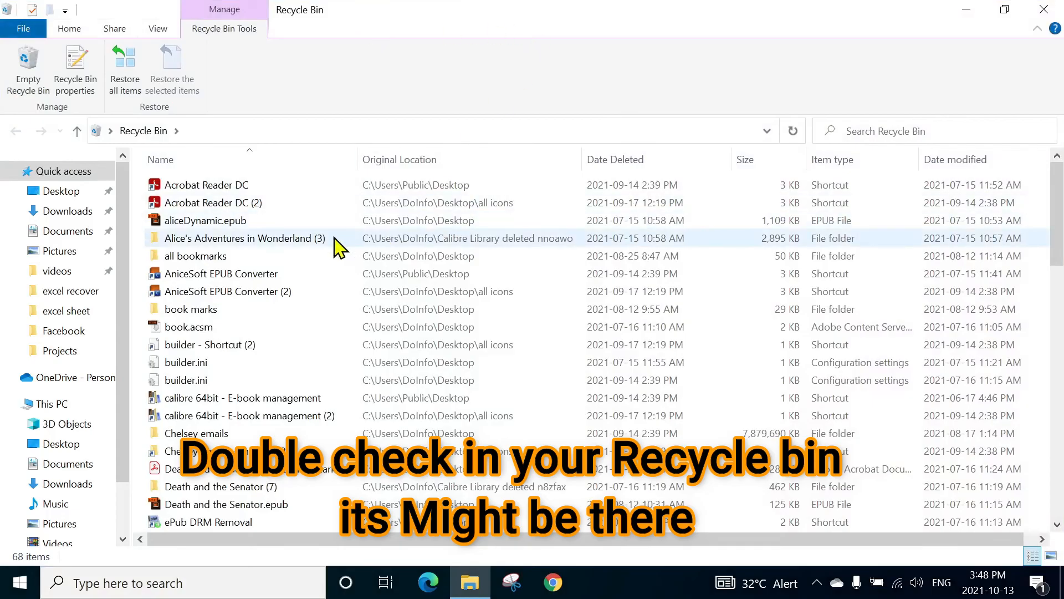
pyautogui.scroll(-3)
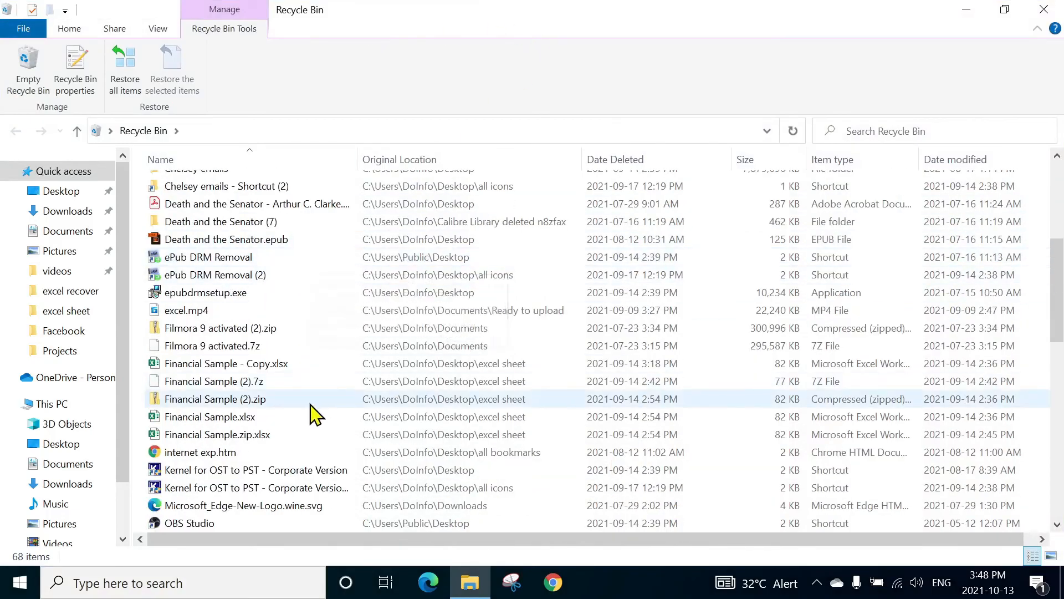
pyautogui.click(210, 417)
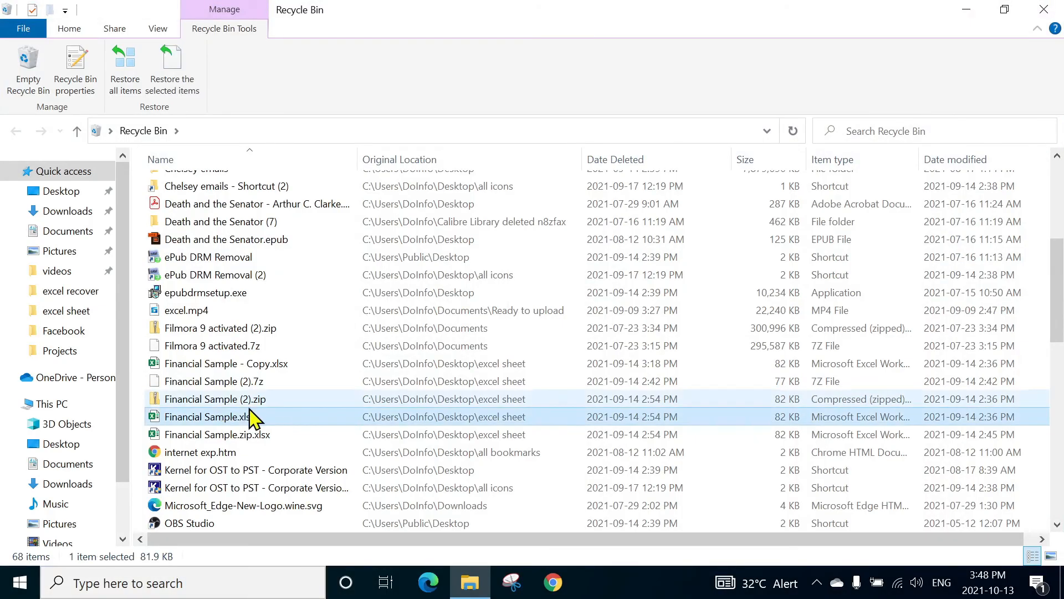
pyautogui.moveTo(211, 417)
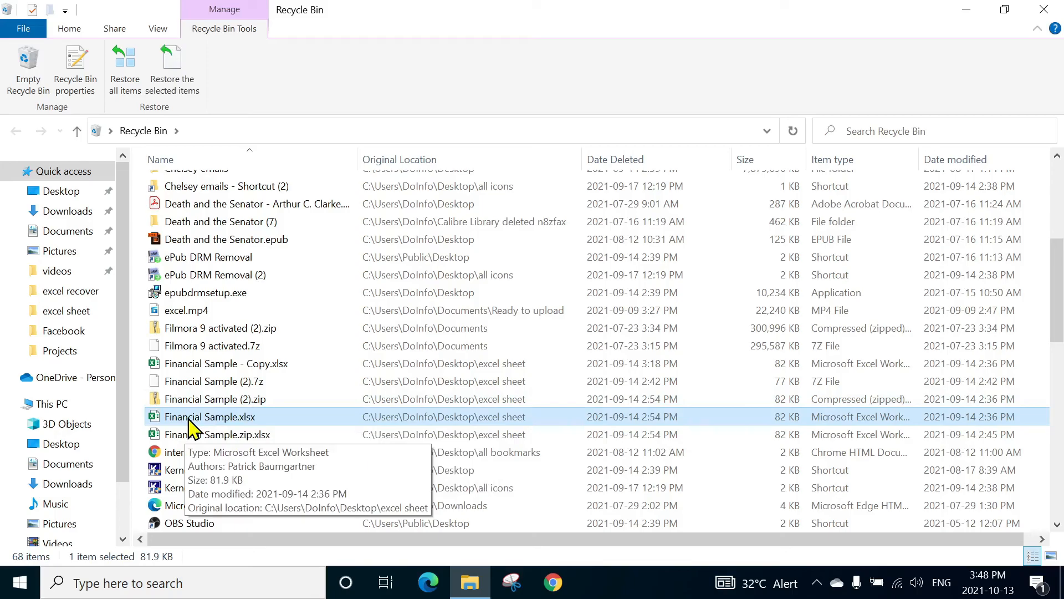
pyautogui.rightClick(211, 416)
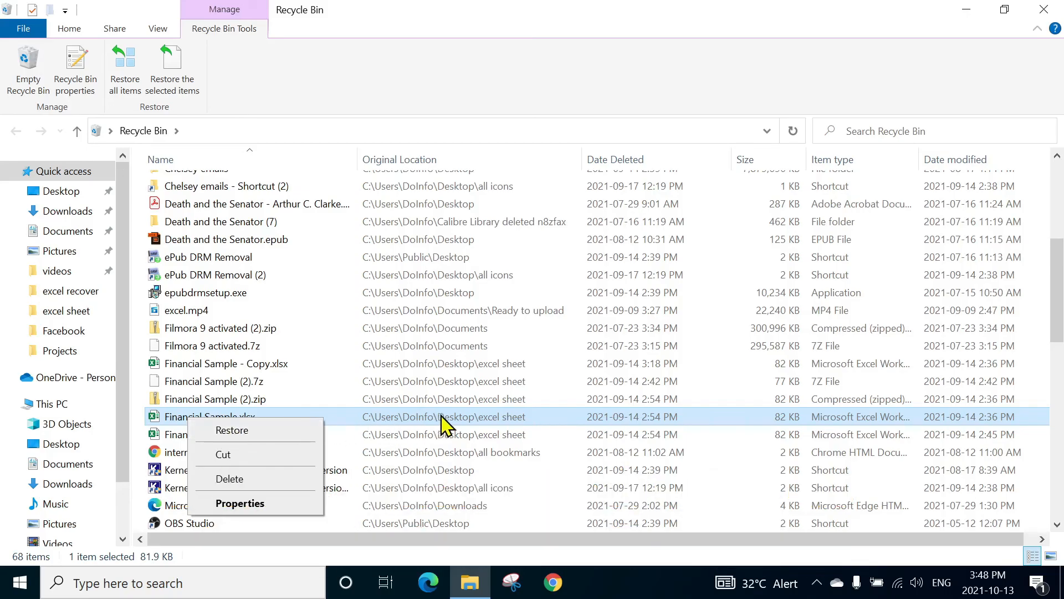
pyautogui.moveTo(526, 432)
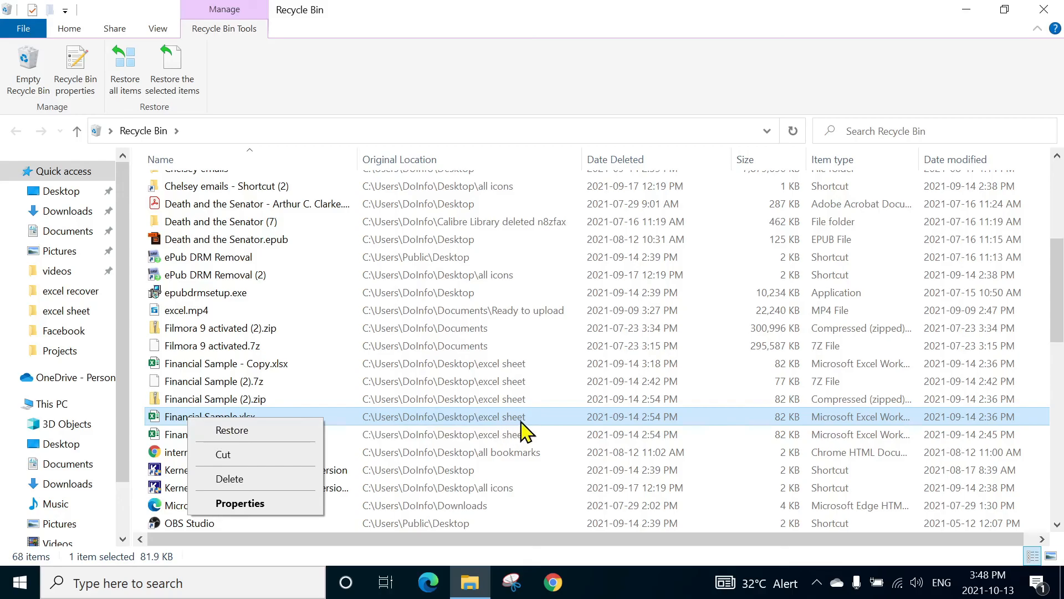
pyautogui.moveTo(528, 431)
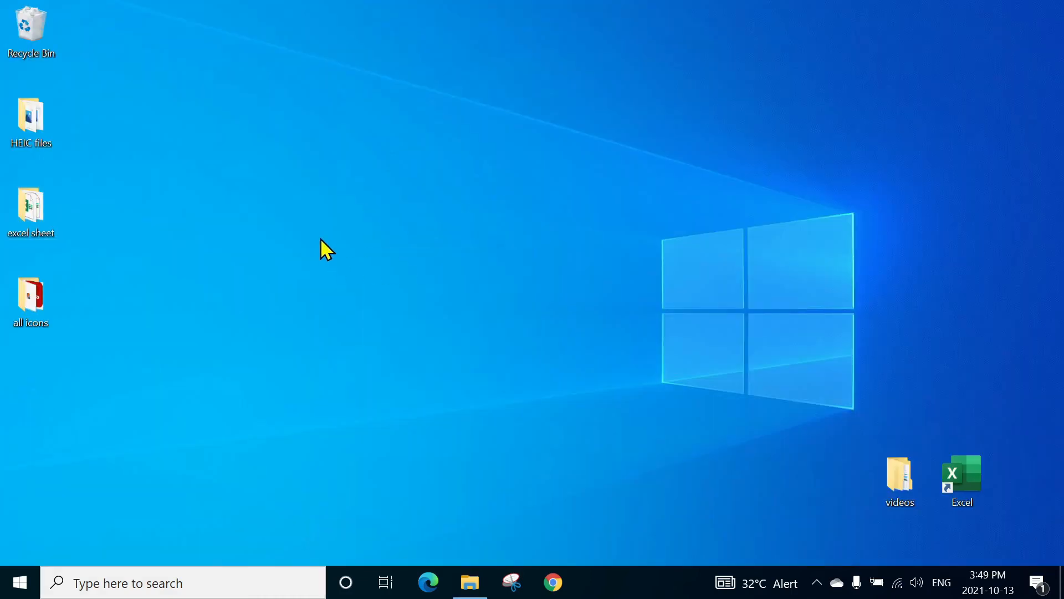
pyautogui.moveTo(364, 292)
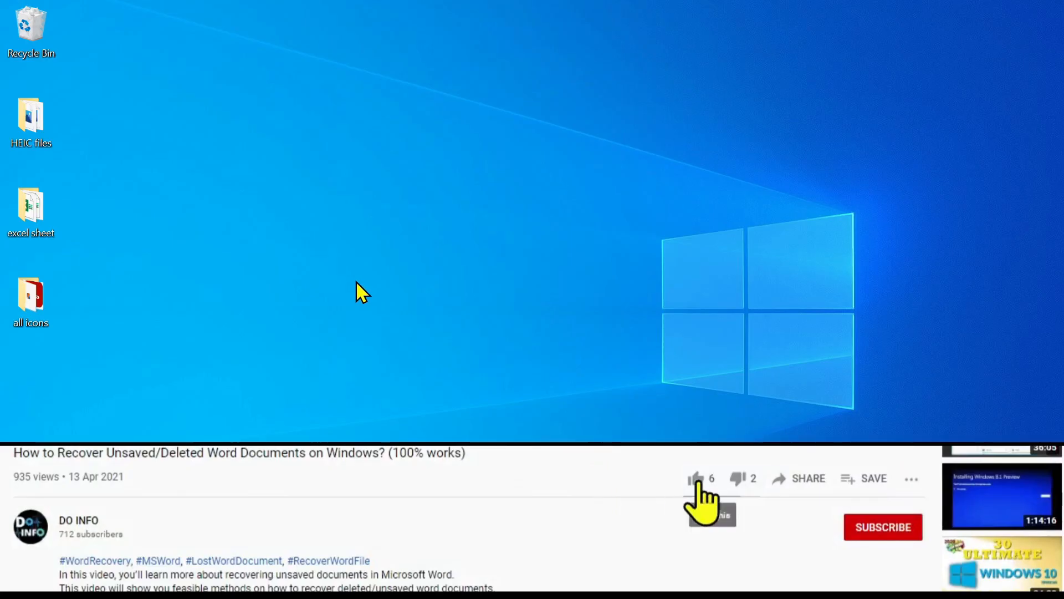
pyautogui.rightClick(360, 292)
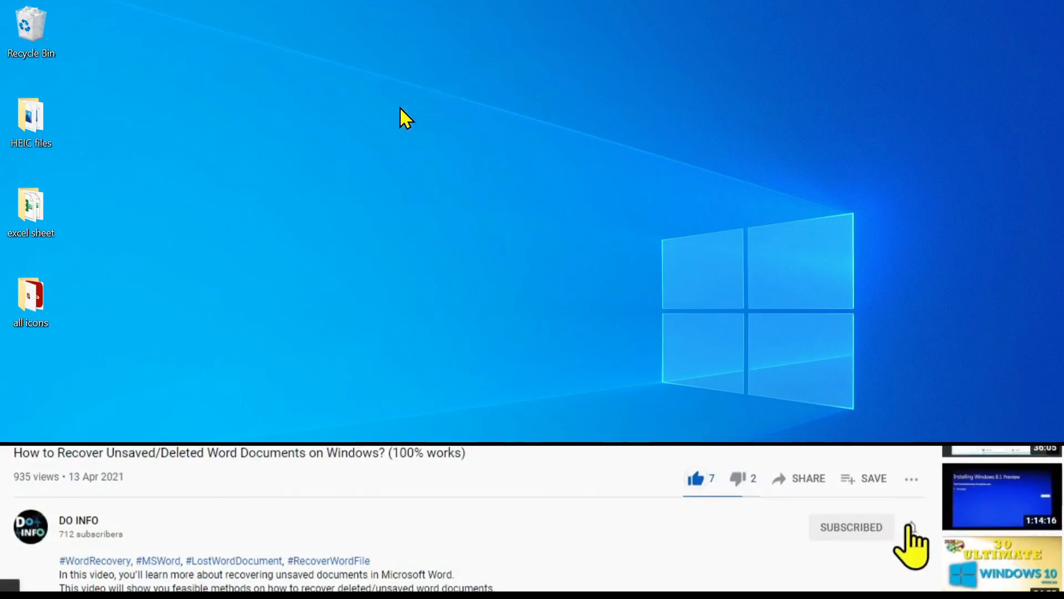
pyautogui.click(912, 526)
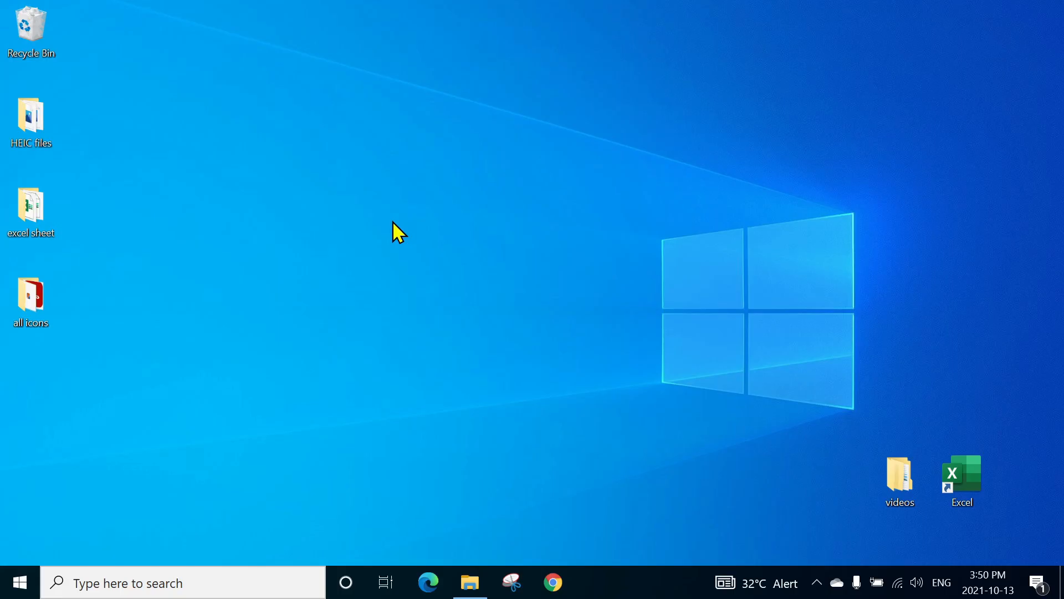
pyautogui.moveTo(553, 297)
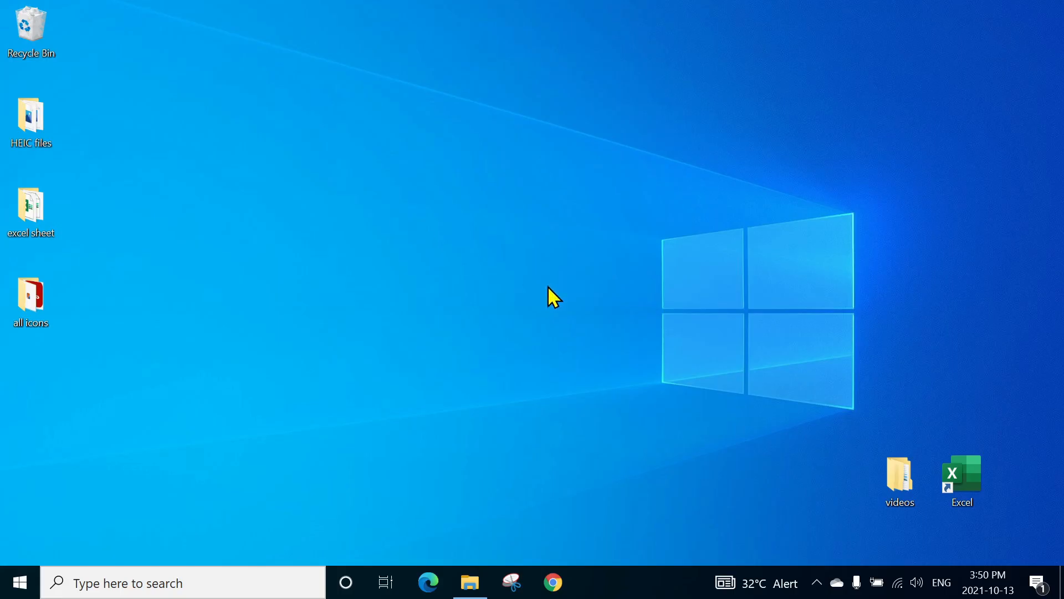